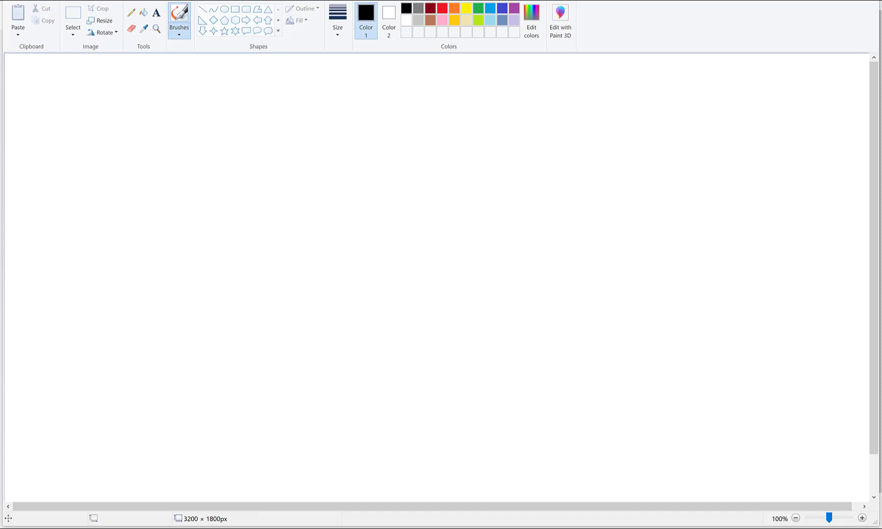
Step: Draw a page with a button, branching arrows, and dollar-sign offer boxes
drag(239, 181, 326, 260)
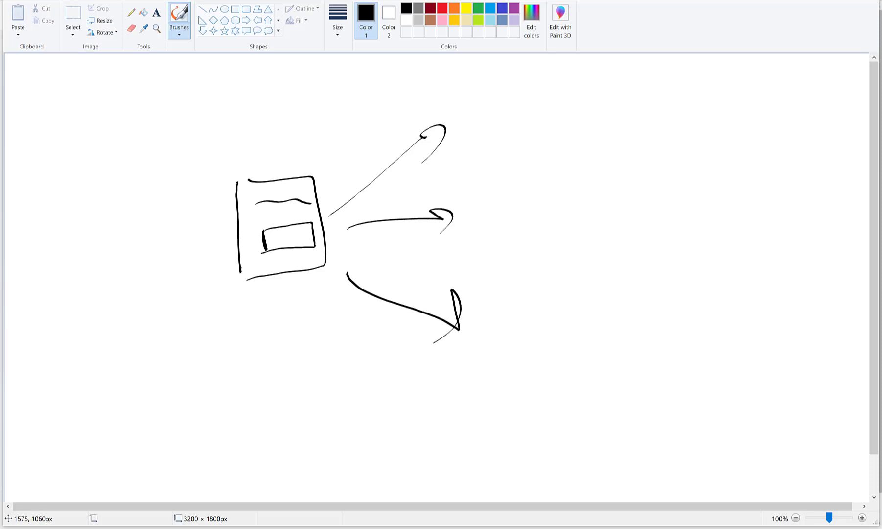
drag(503, 73, 577, 163)
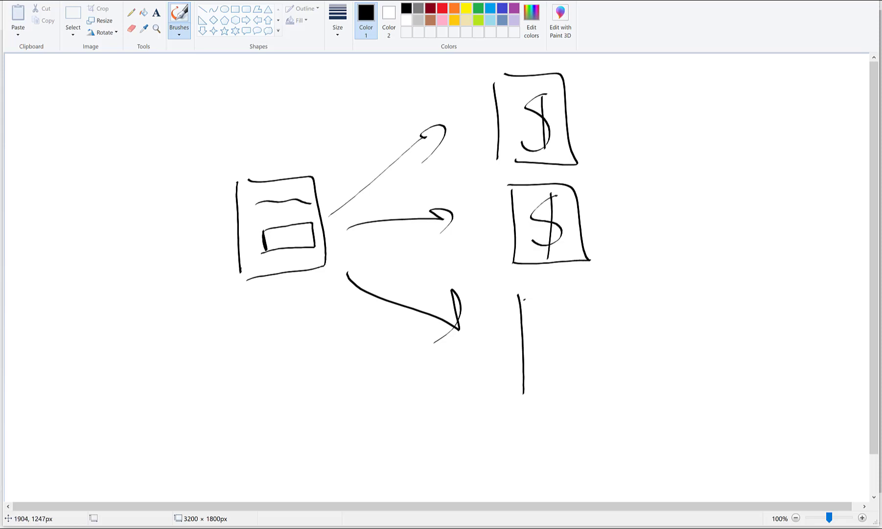
drag(523, 298, 603, 387)
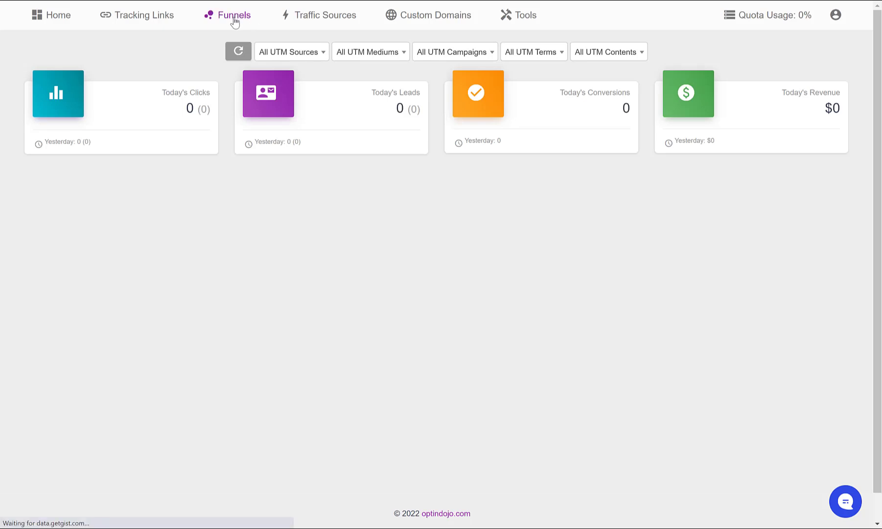
Step: Create a new funnel from the Funnels list and name it 'Optin to Multiple Offers'
click(231, 15)
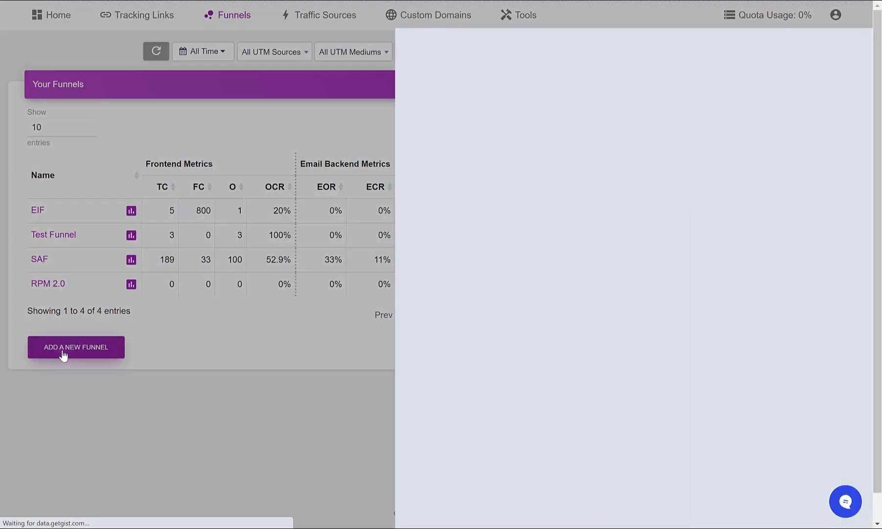
click(76, 346)
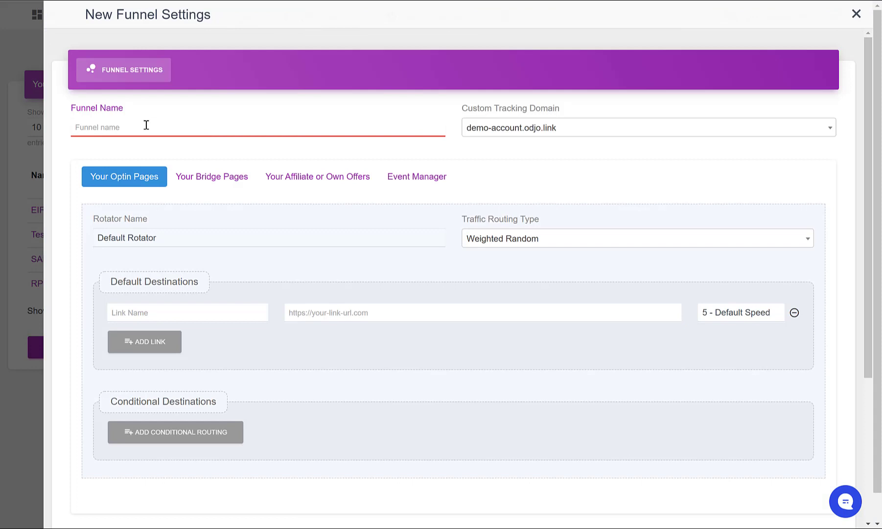
text(Optin)
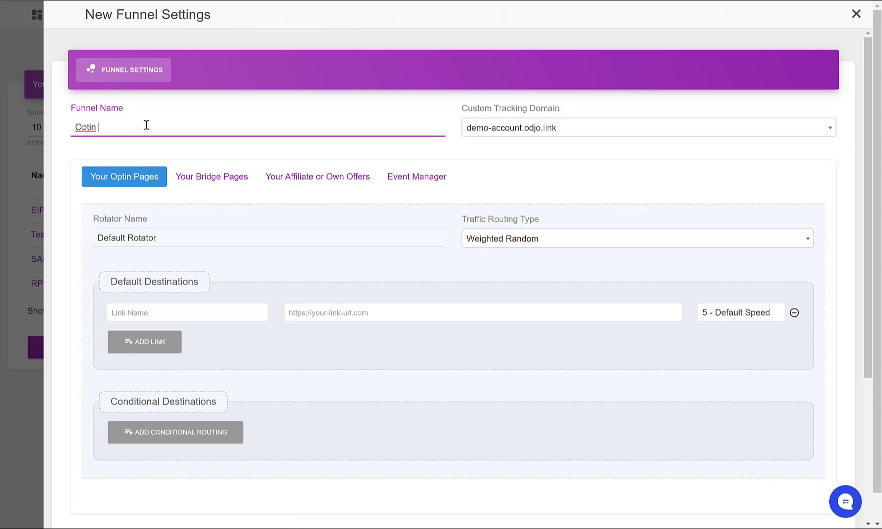
text(to Multiple)
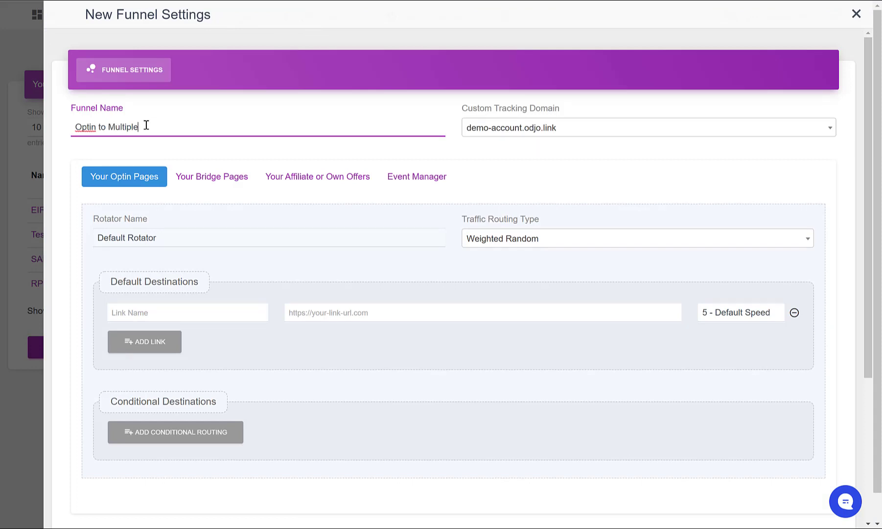
text(Offers)
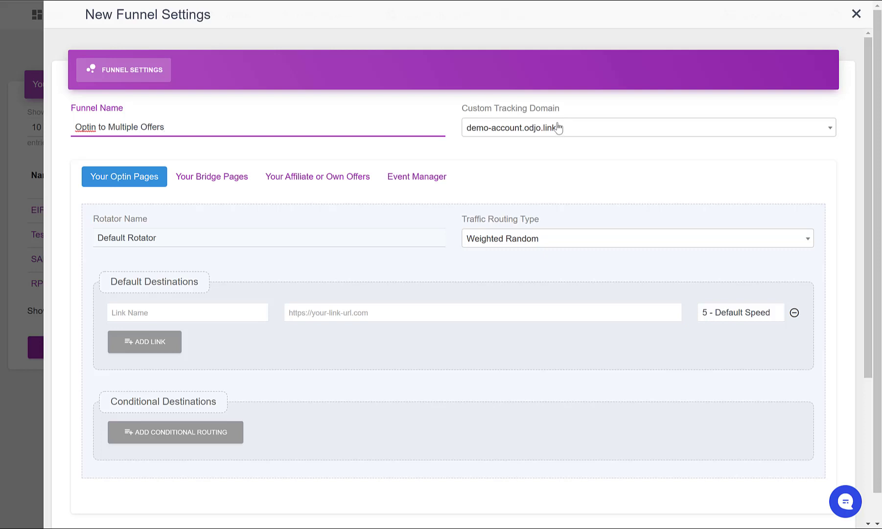
mouse_move(507, 143)
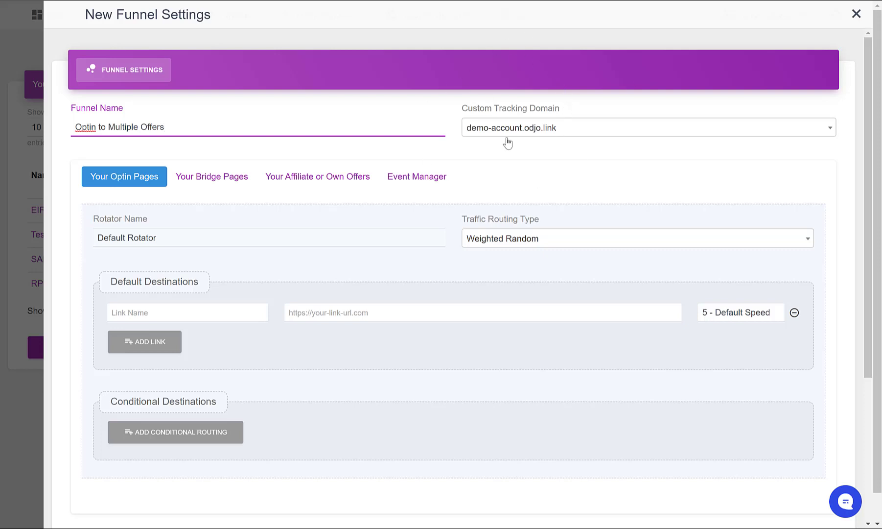
double_click(507, 108)
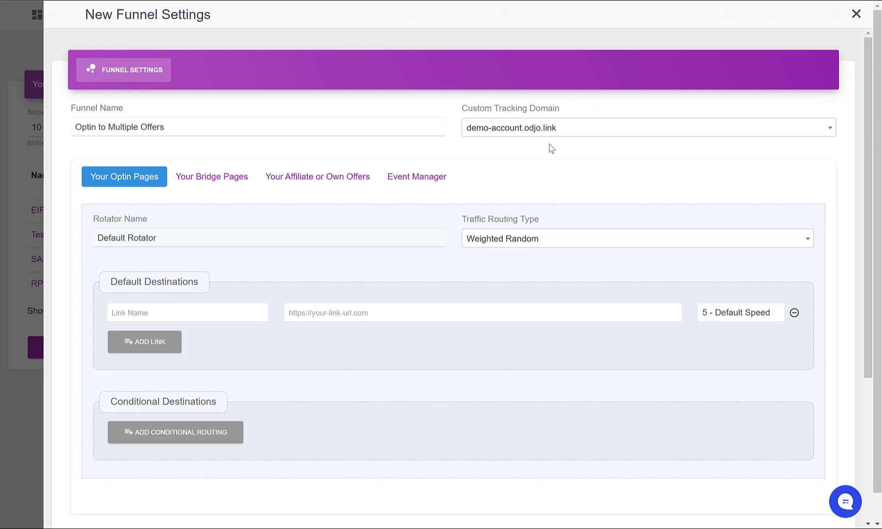
mouse_move(507, 150)
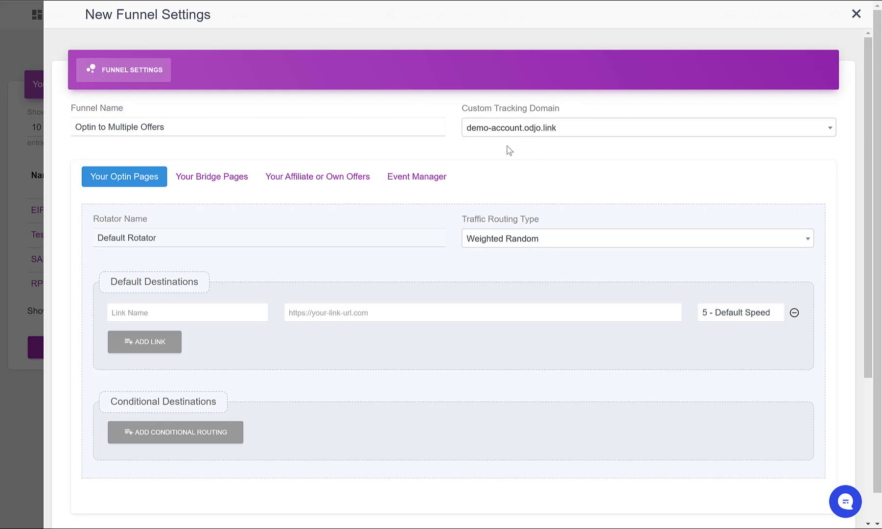
click(182, 313)
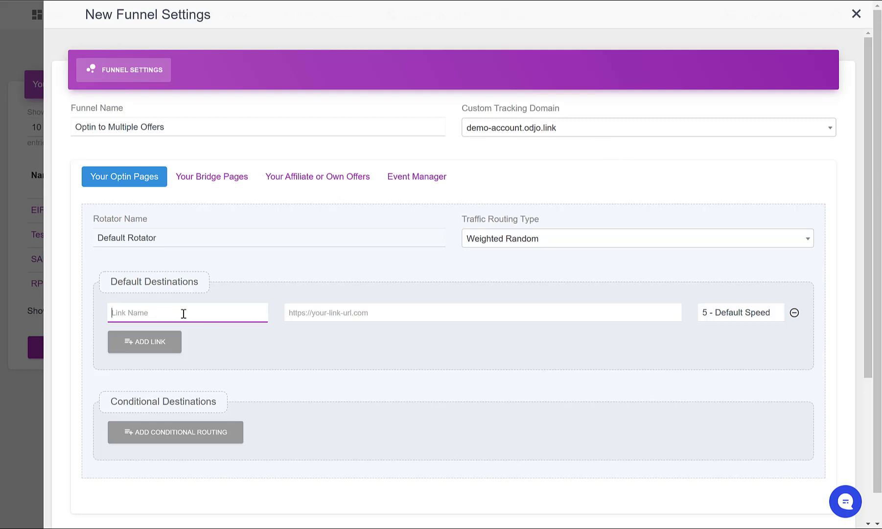
text(Optin 1)
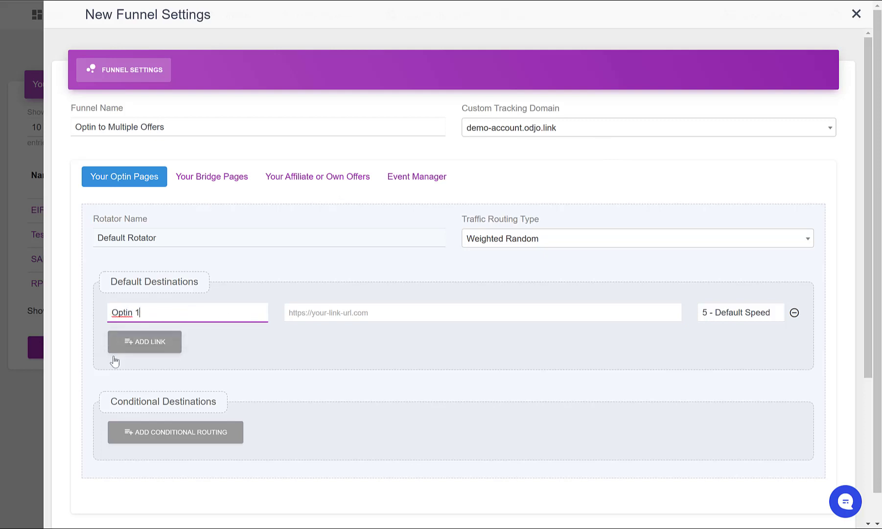
mouse_move(123, 393)
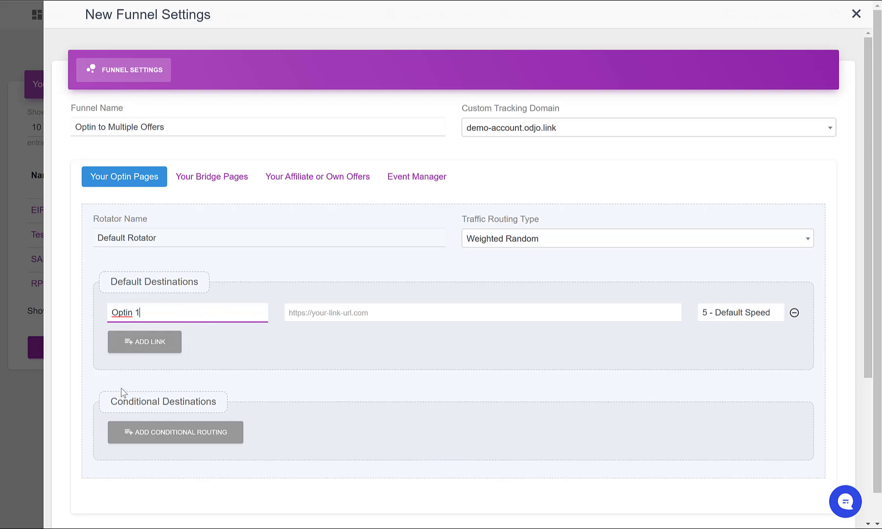
text(https://)
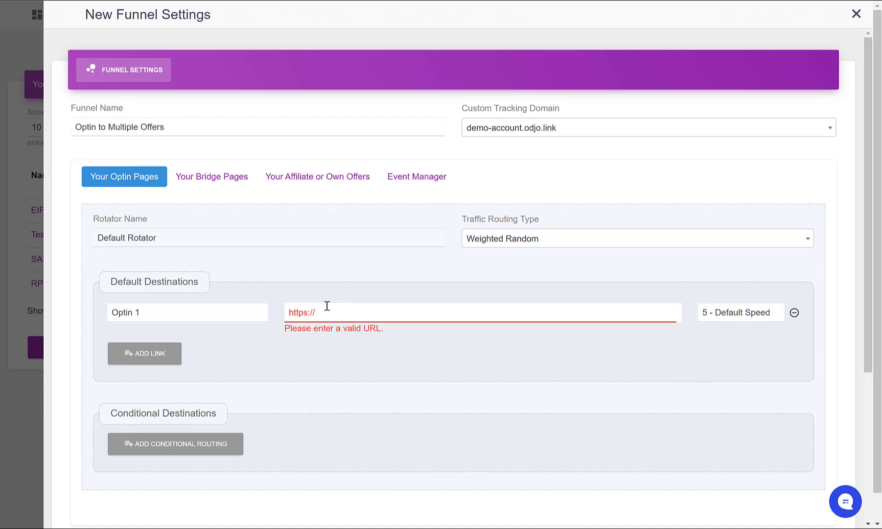
text(optin1.com)
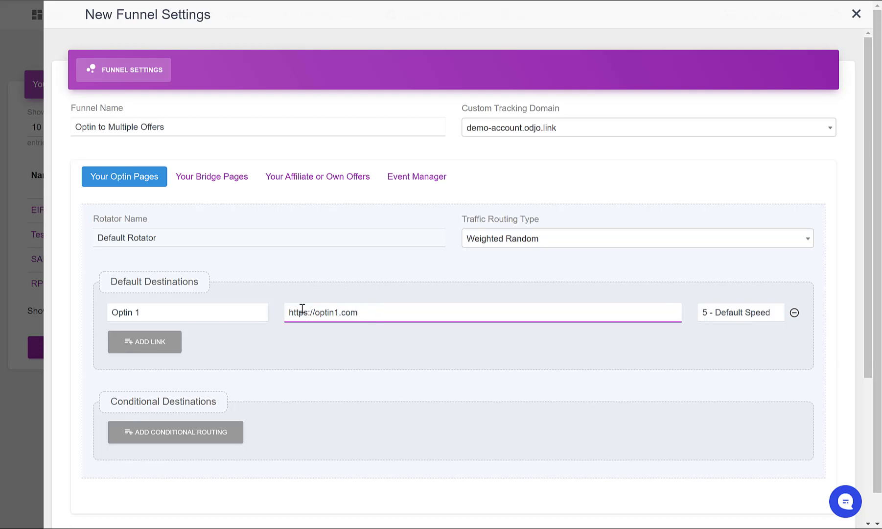
mouse_move(378, 356)
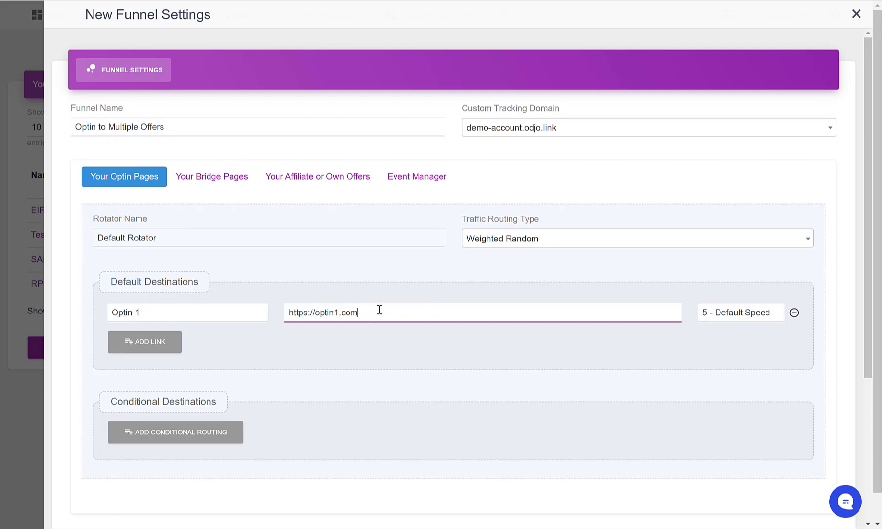
mouse_move(389, 317)
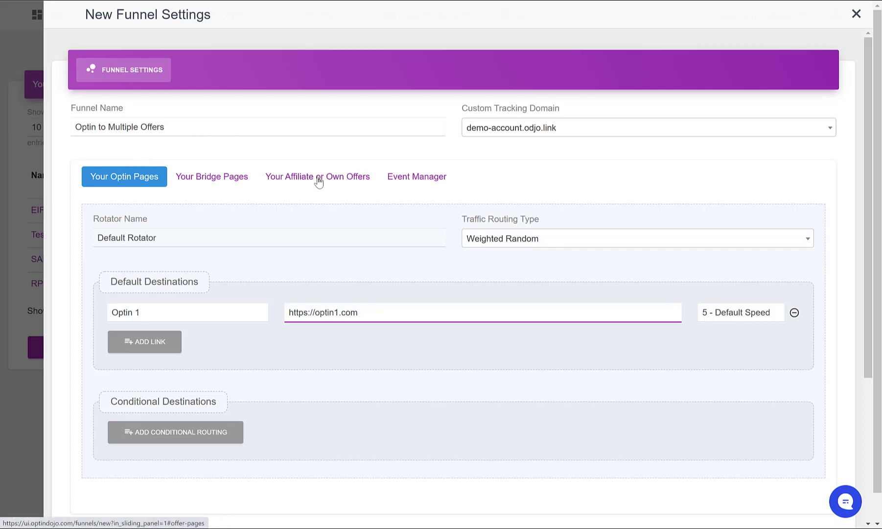
Step: Add three offer destination rows named Offer 1, Offer 2 and Offer 3
click(317, 177)
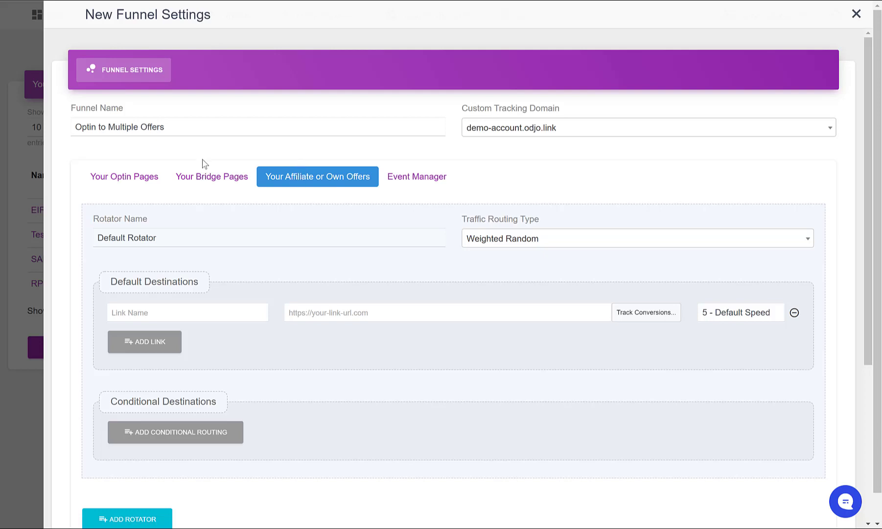
mouse_move(291, 175)
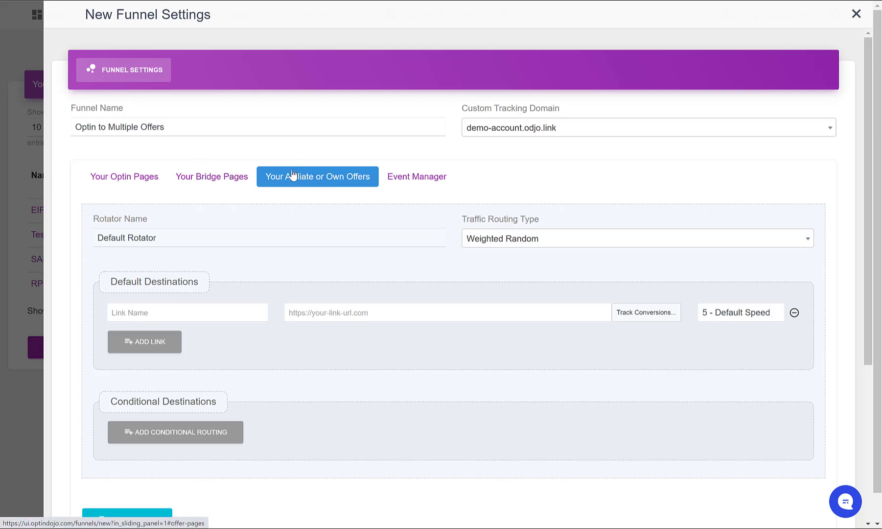
mouse_move(176, 352)
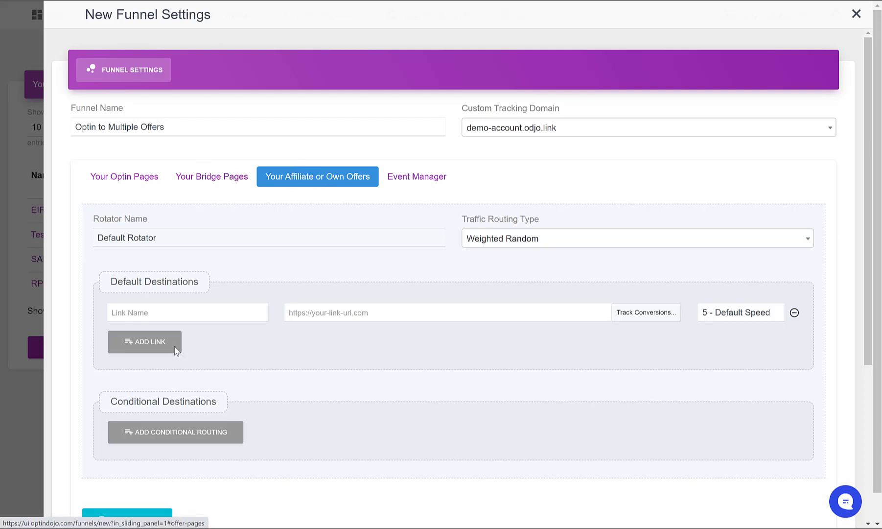
click(144, 341)
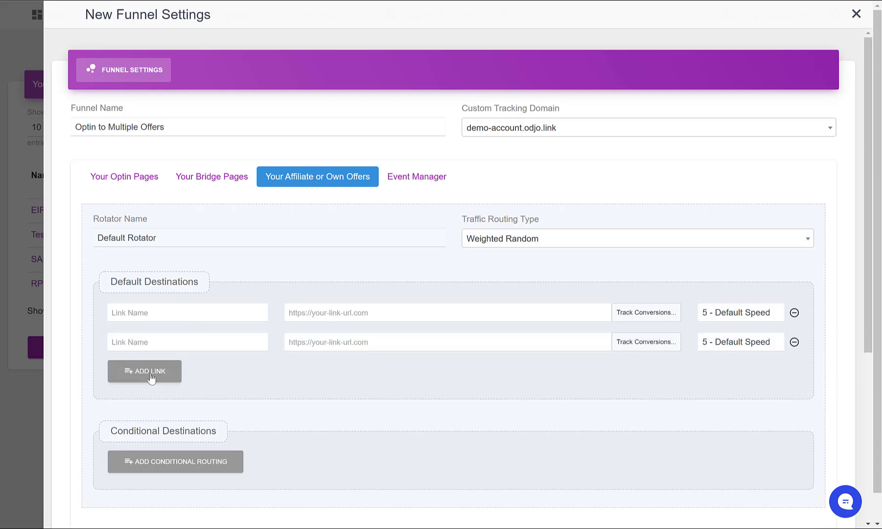
click(144, 370)
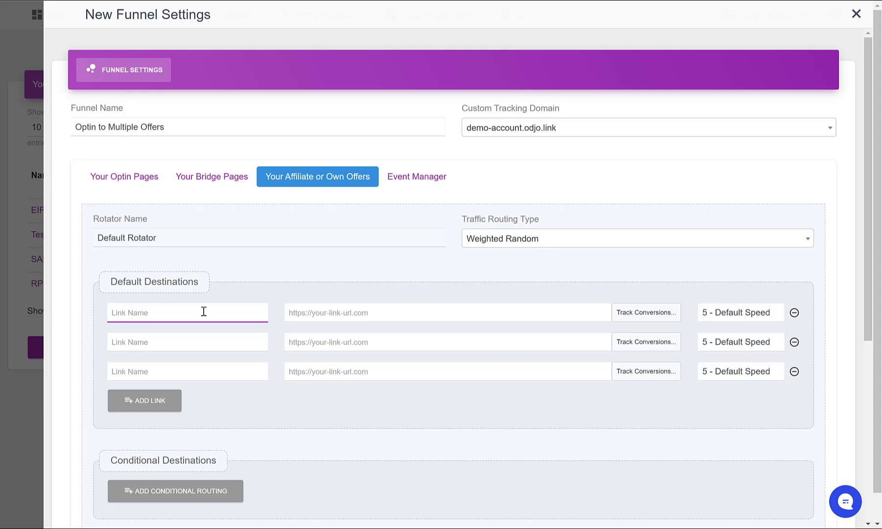
text(Offer 1)
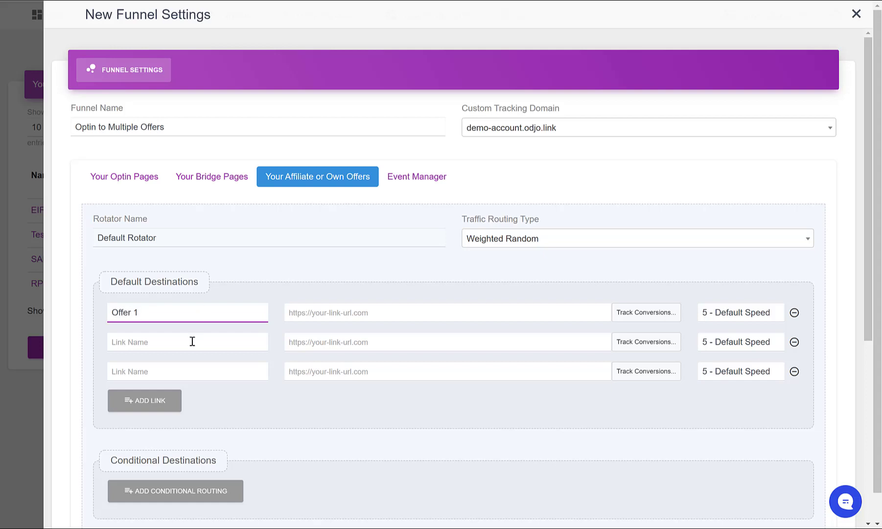
text(Offer 2)
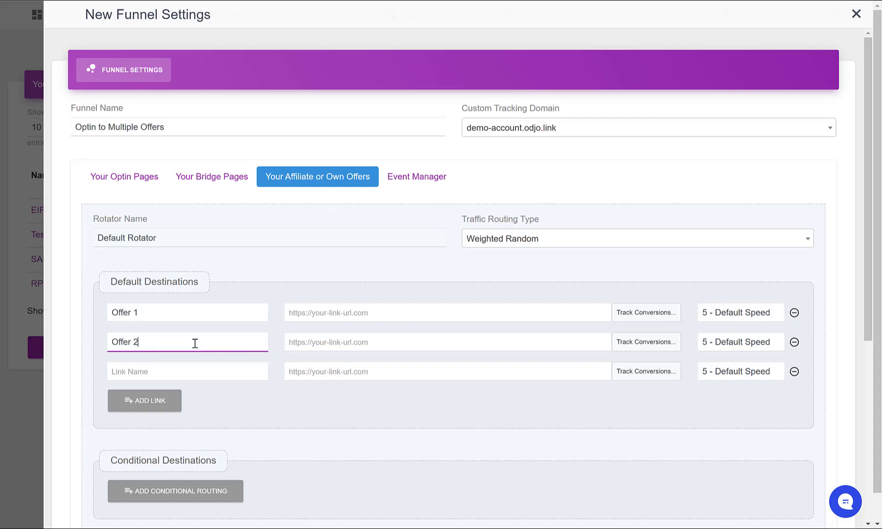
text(Offer 3)
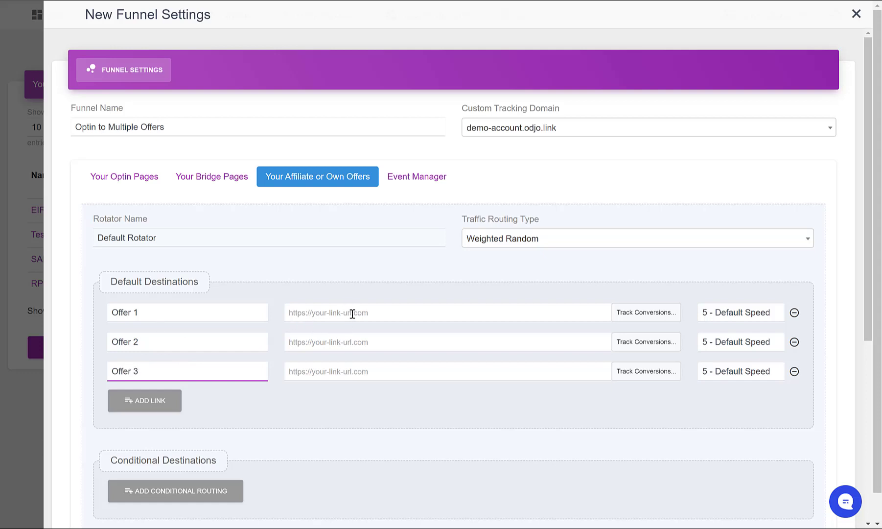
text(https://offer1.com)
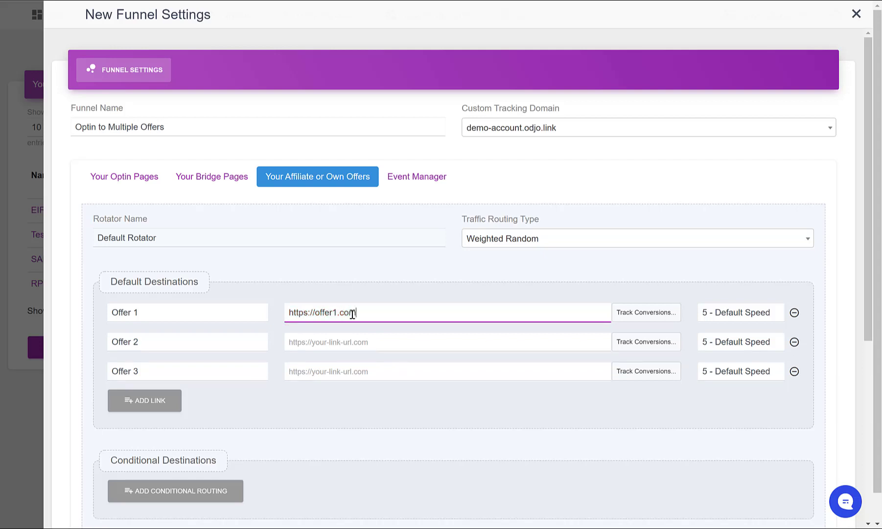
text(https://offer1.com)
click(447, 341)
text(https://offer2.com)
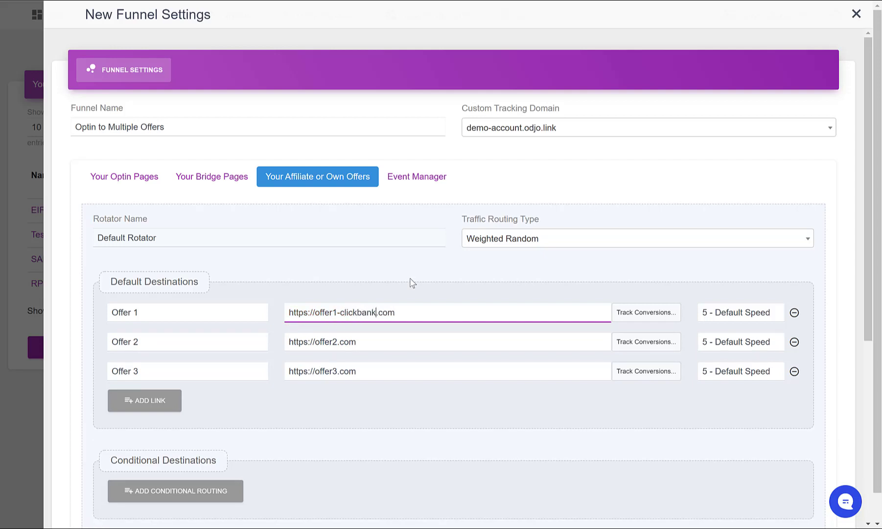
mouse_move(414, 311)
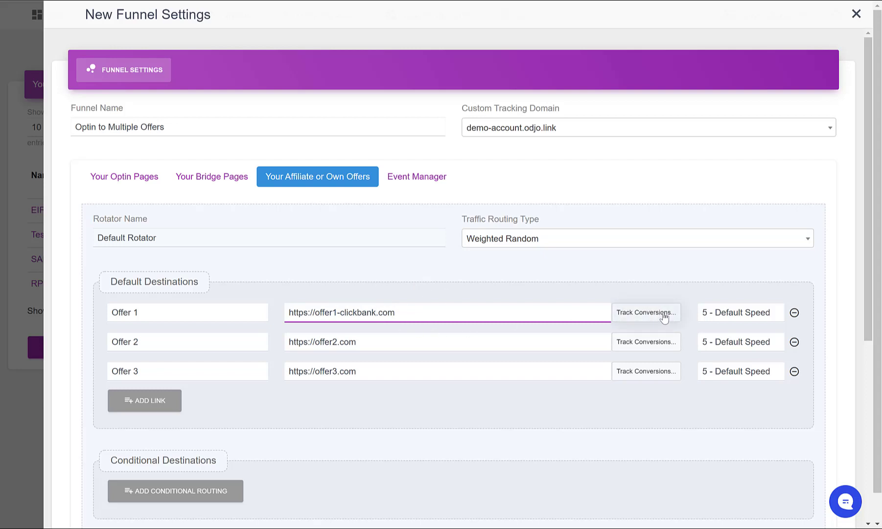
Step: Enable conversion tracking on Offer 1 with Clickbank as its affiliate network
click(647, 312)
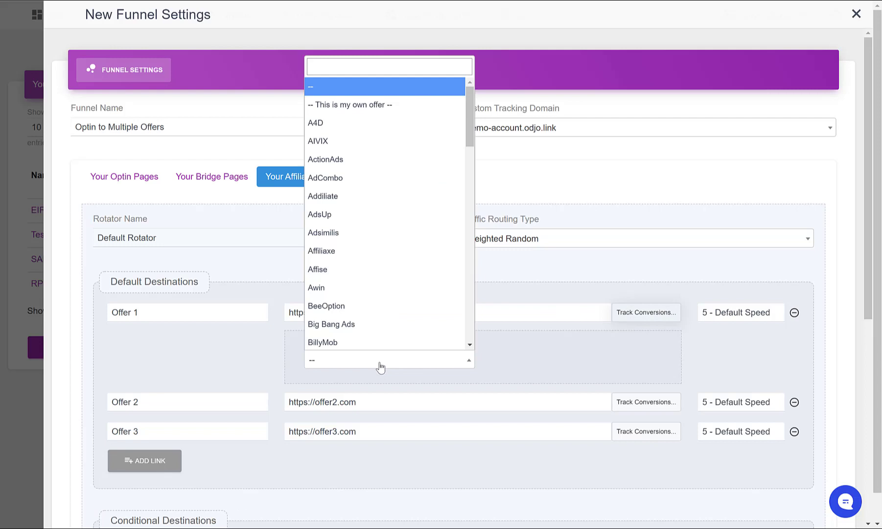
text(cliock)
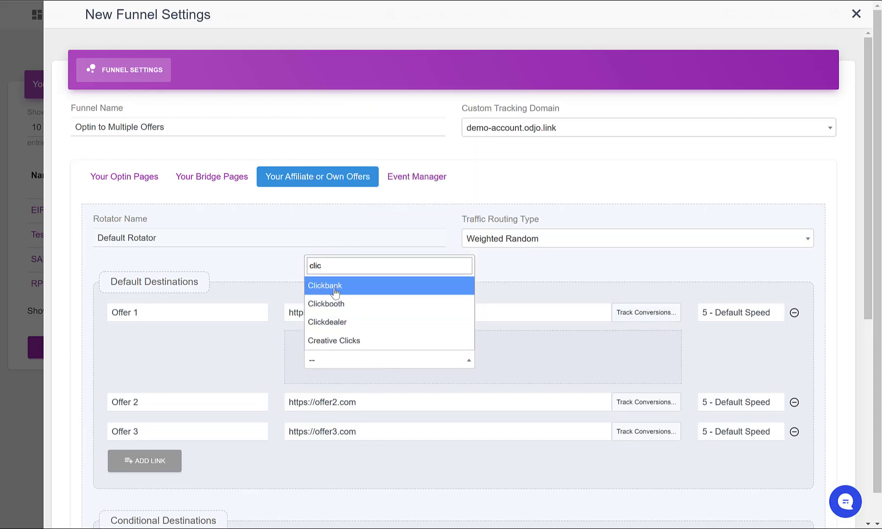
click(324, 285)
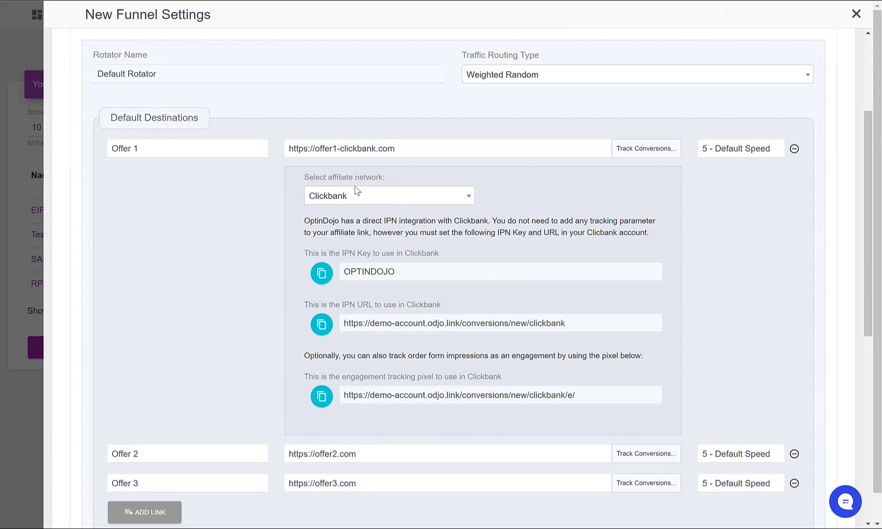
mouse_move(409, 266)
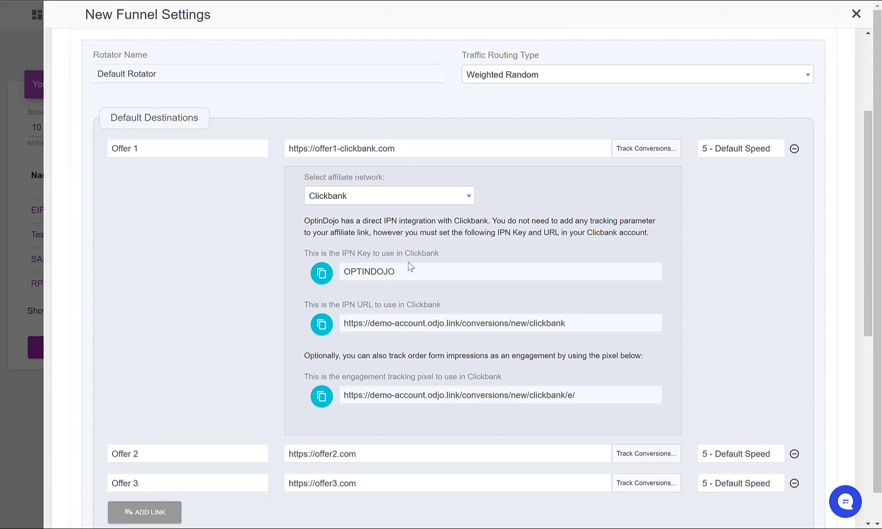
mouse_move(350, 319)
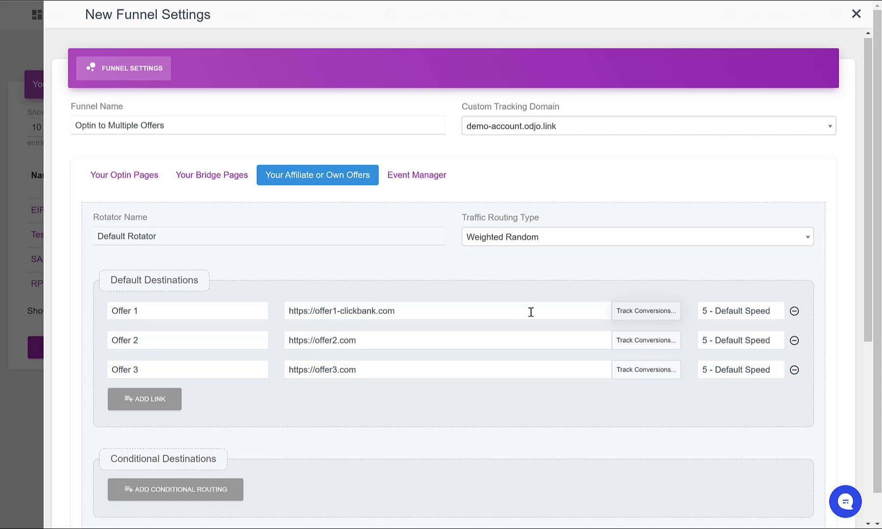
mouse_move(343, 340)
text(-warriorplus)
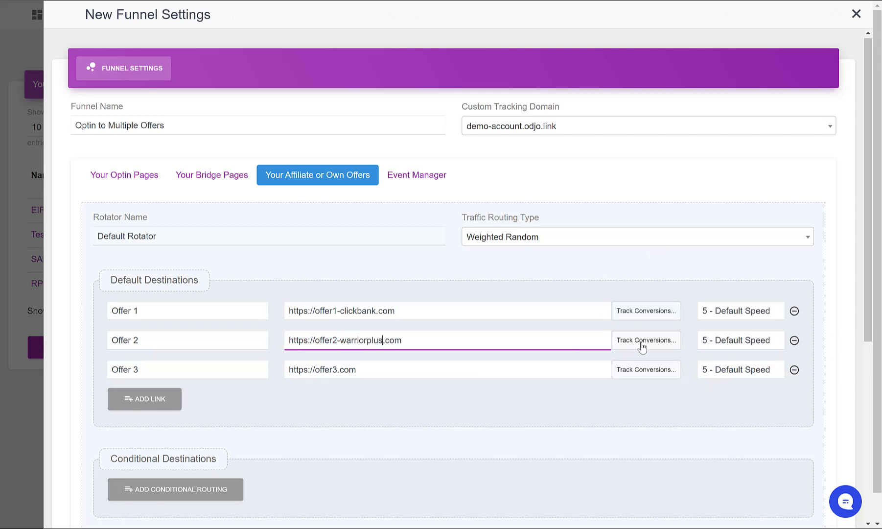
Step: Enable conversion tracking on Offer 2 with WarriorPlus as its affiliate network
click(645, 339)
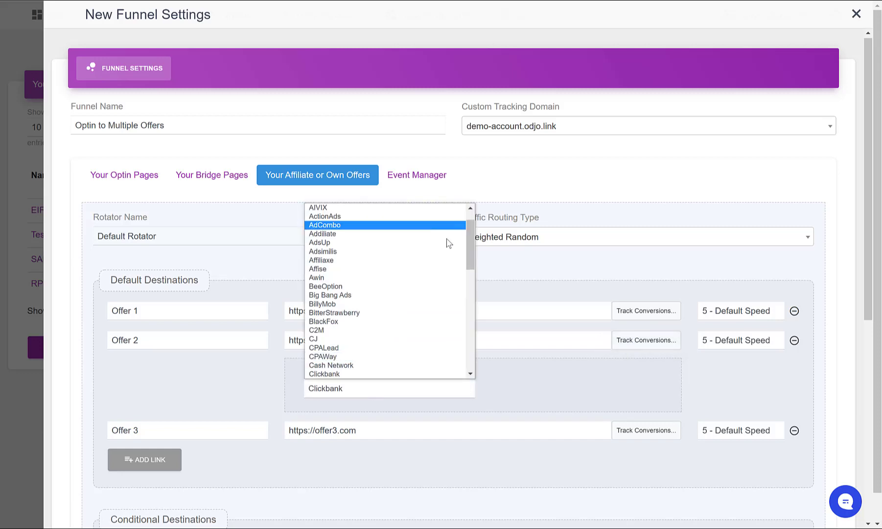
scroll(down, 3)
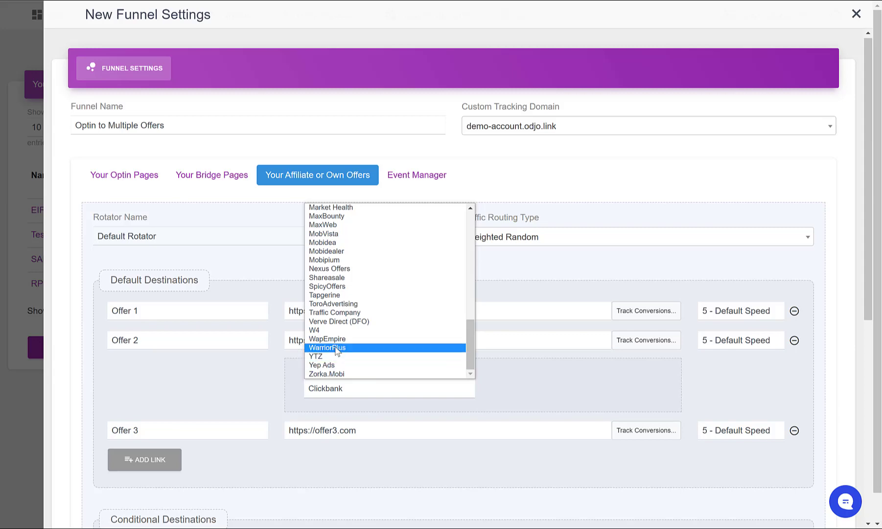
click(336, 346)
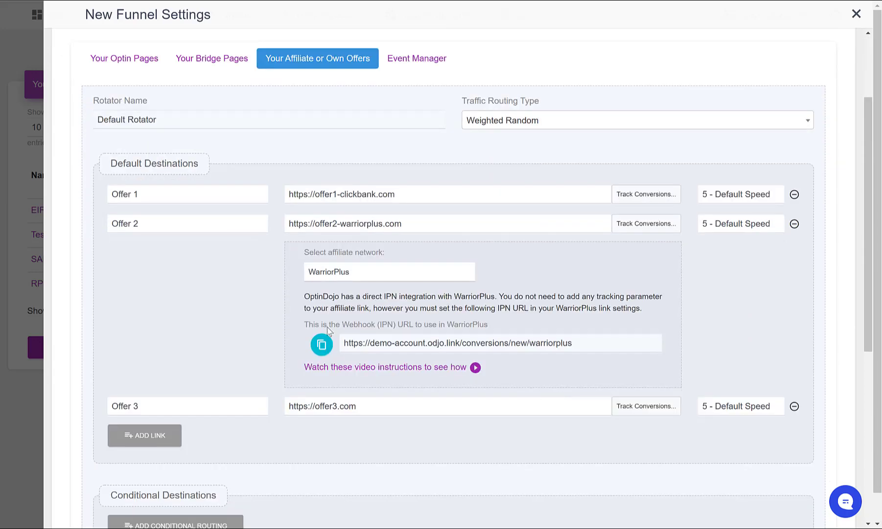
mouse_move(416, 369)
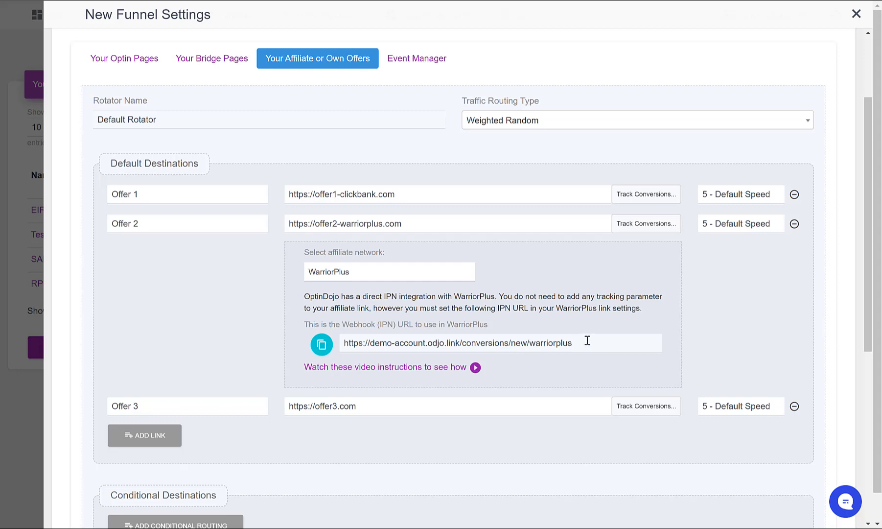
mouse_move(421, 225)
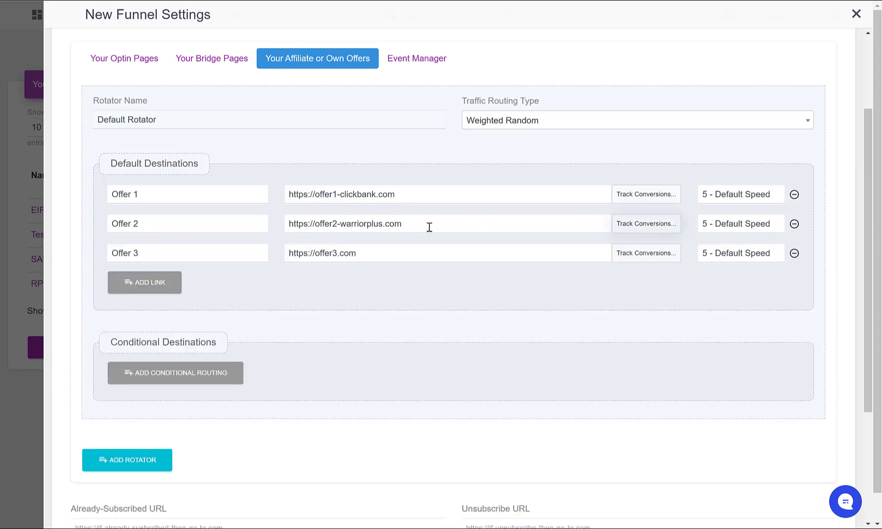
mouse_move(391, 253)
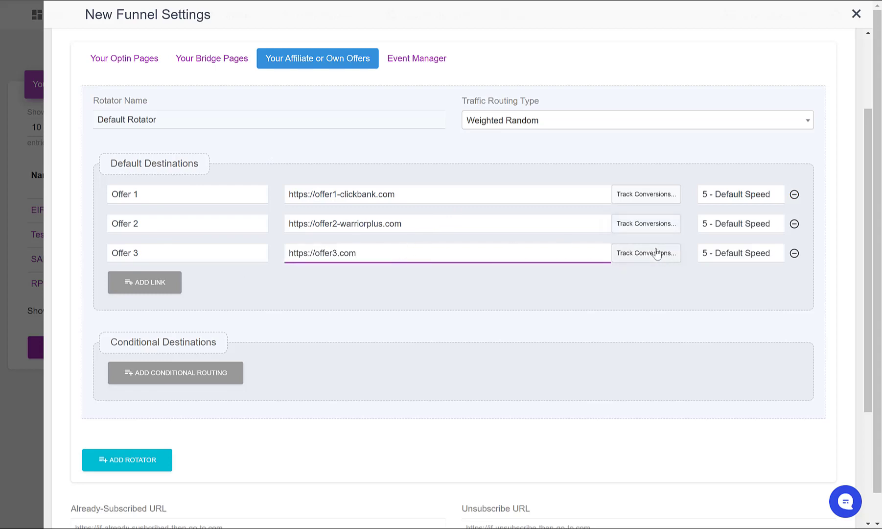
Step: Mark Offer 3 as your own offer in its conversion tracking settings
click(646, 253)
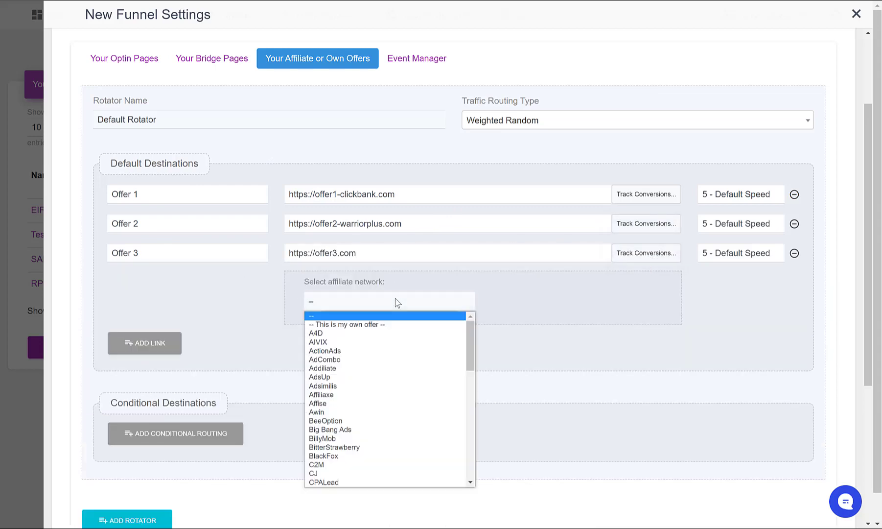
click(348, 324)
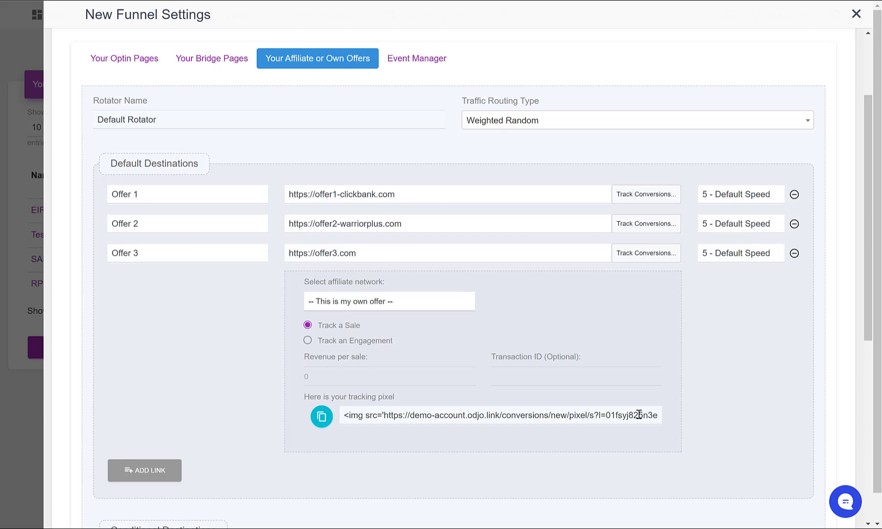
mouse_move(670, 351)
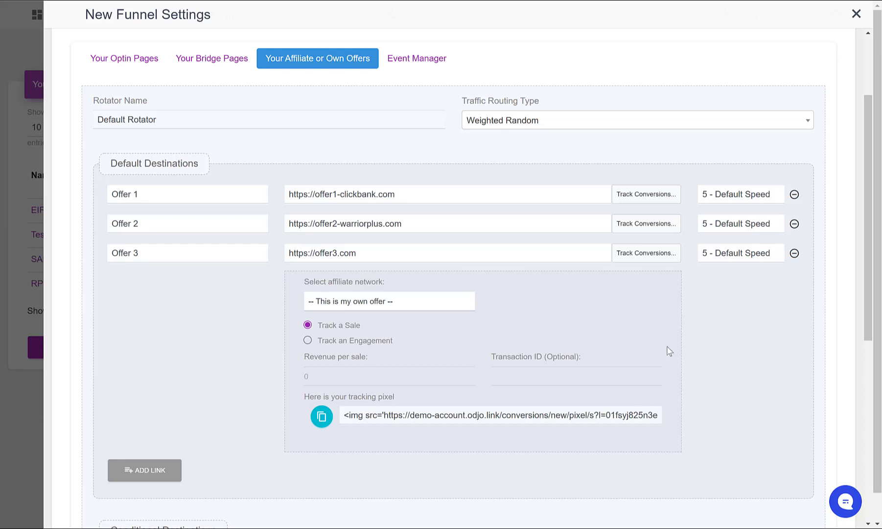
click(646, 252)
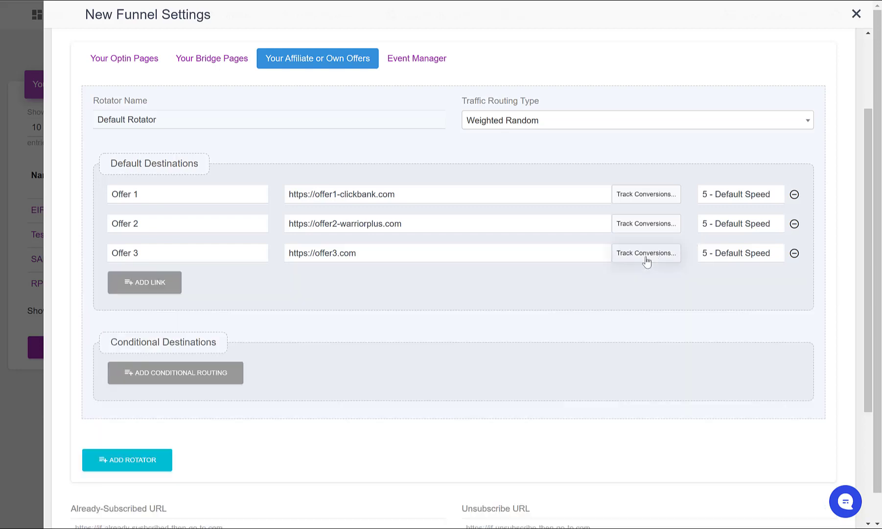
scroll(down, 3)
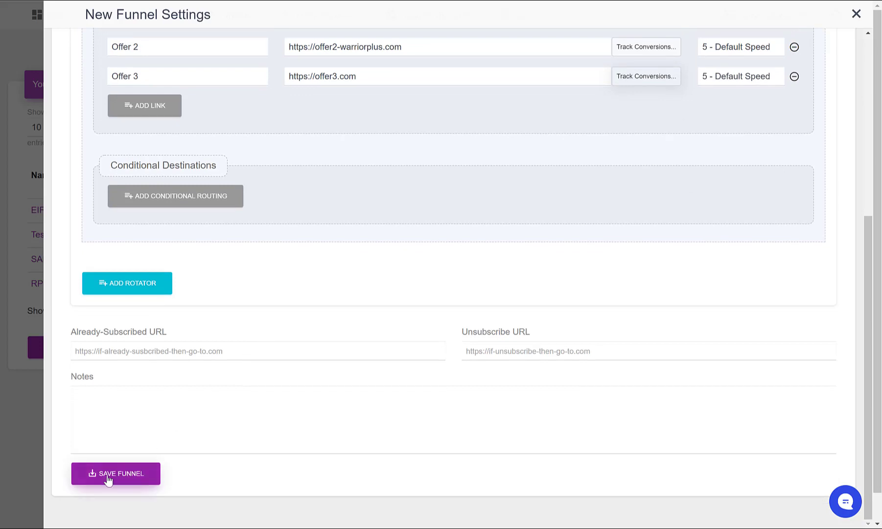
click(115, 473)
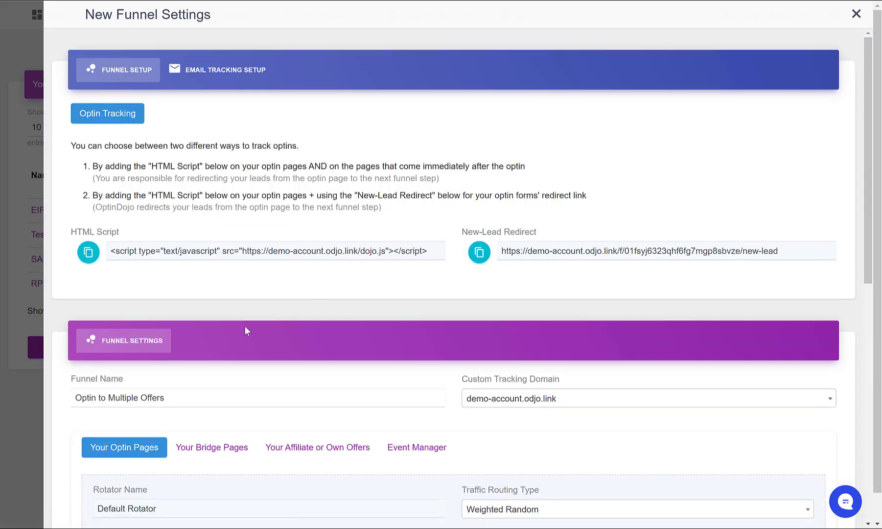
mouse_move(102, 49)
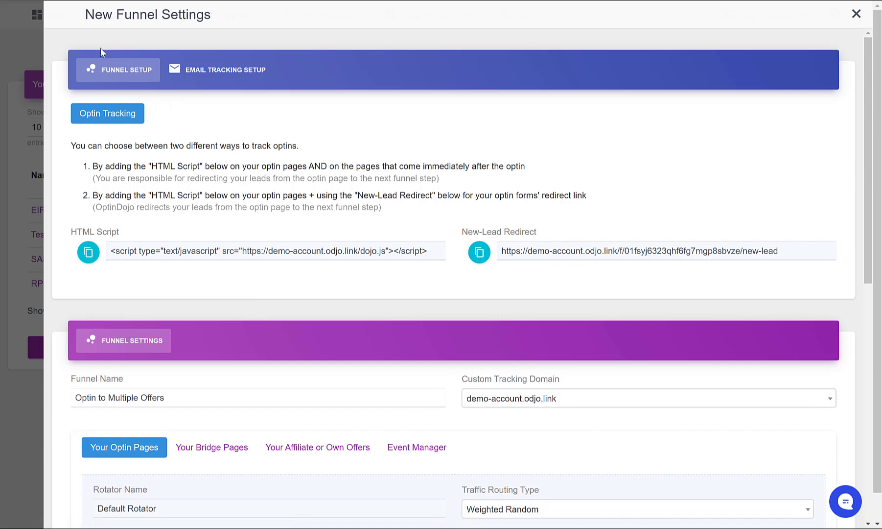
scroll(down, 3)
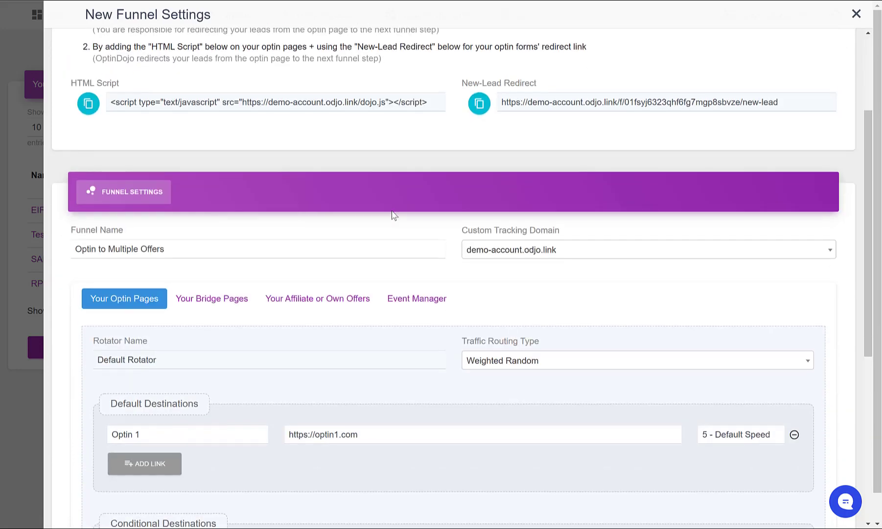
scroll(down, 3)
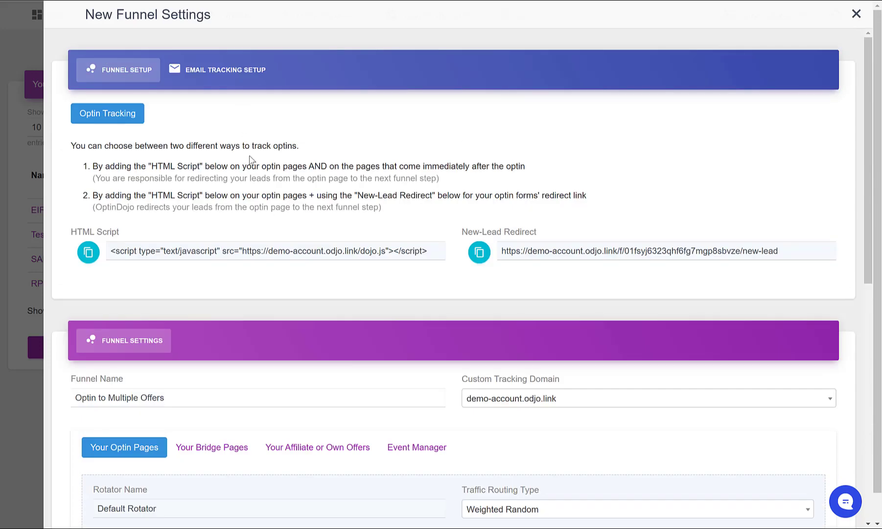
mouse_move(253, 143)
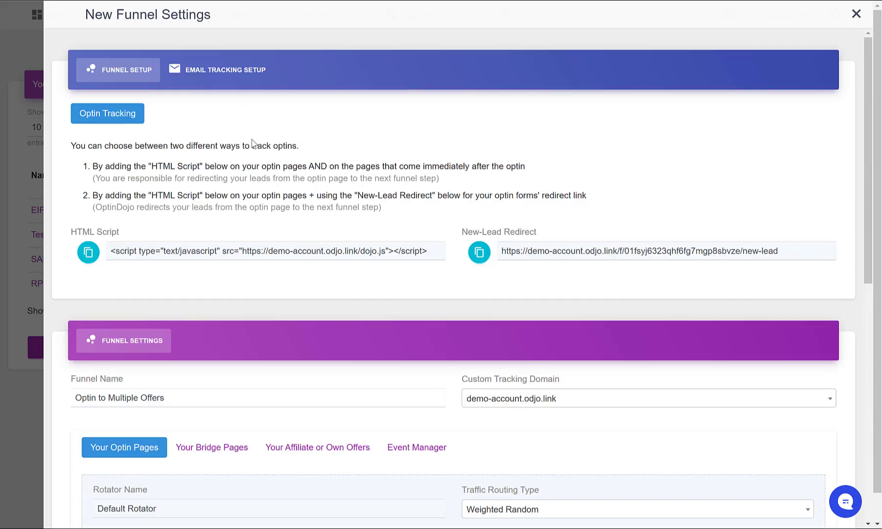
scroll(down, 3)
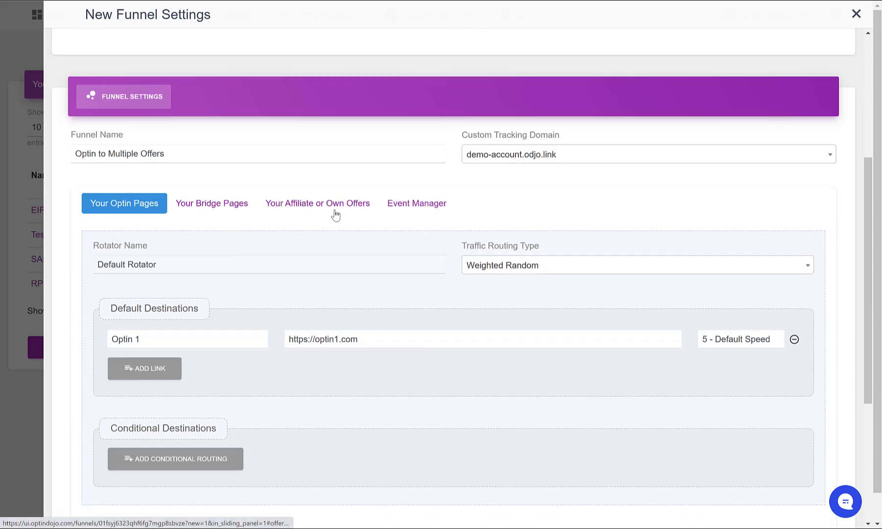
click(317, 203)
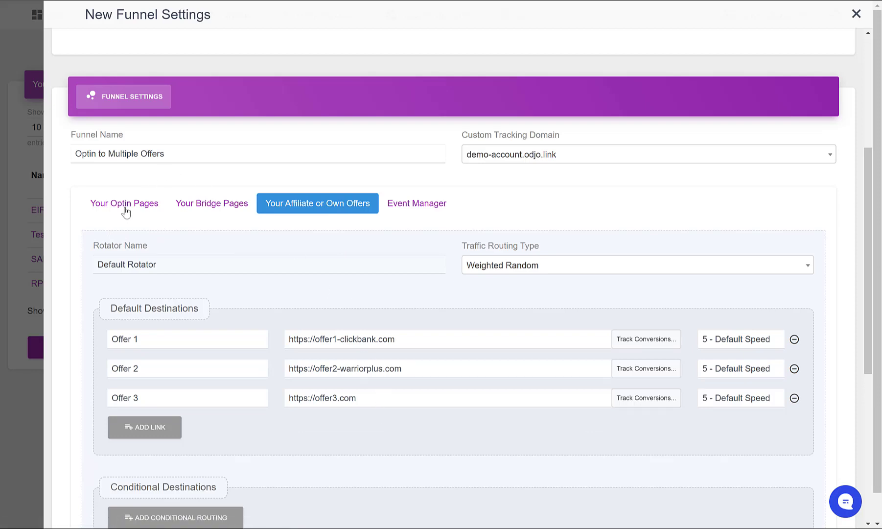
click(125, 203)
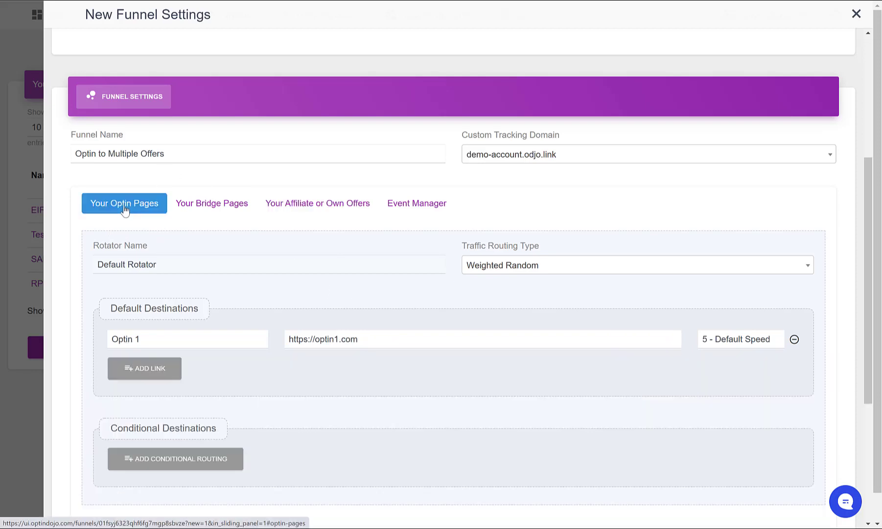
mouse_move(365, 223)
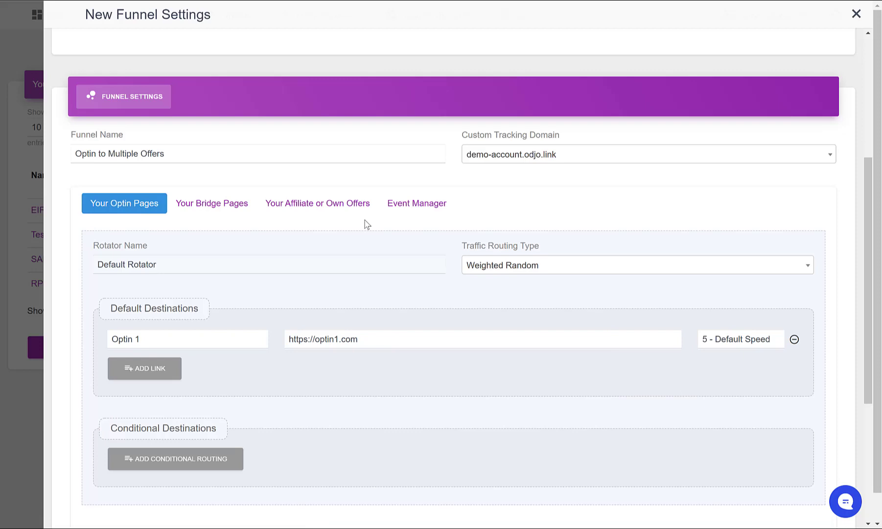
mouse_move(365, 223)
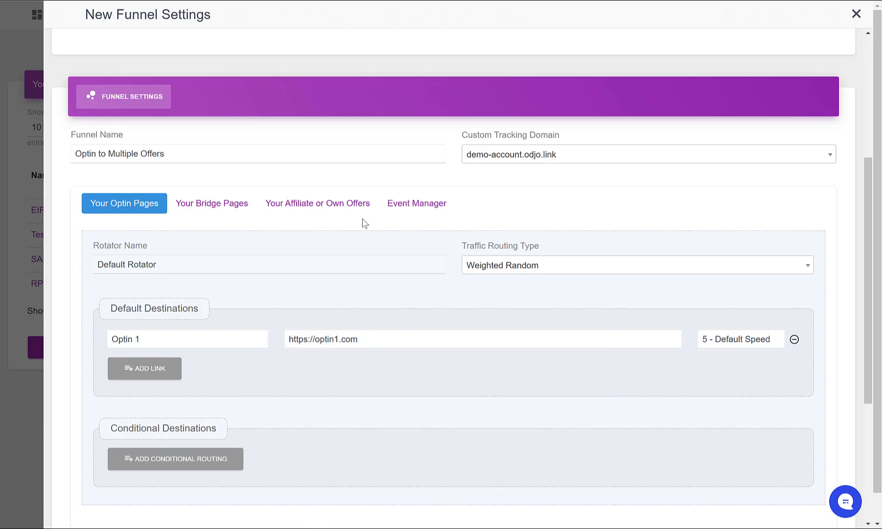
mouse_move(356, 223)
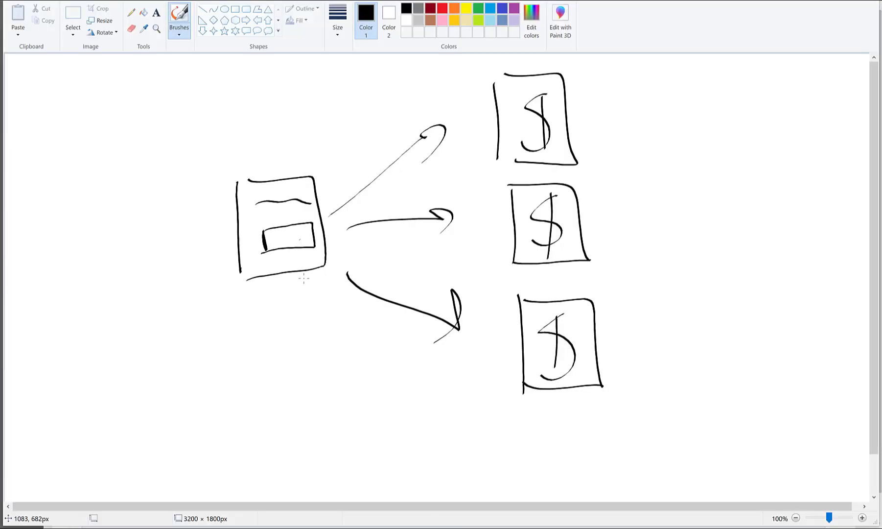
mouse_move(744, 353)
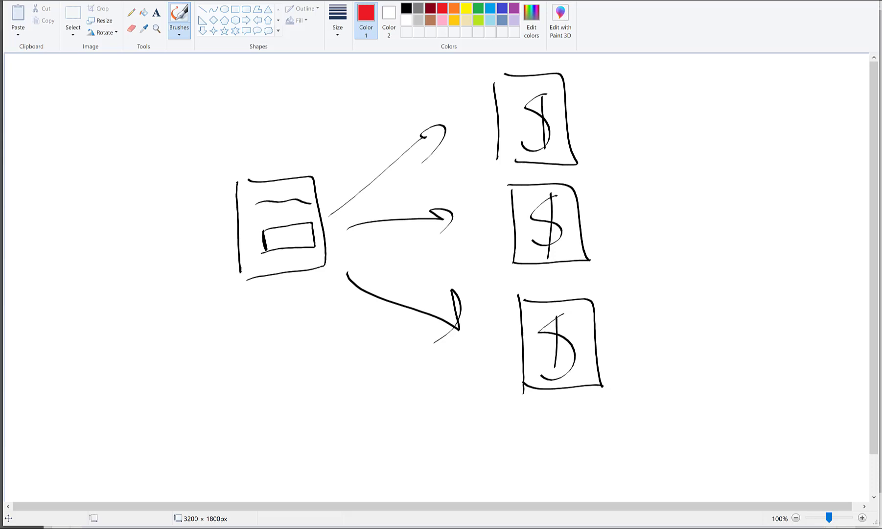
Step: Circle the optin page sketch with the red brush
drag(259, 149, 338, 242)
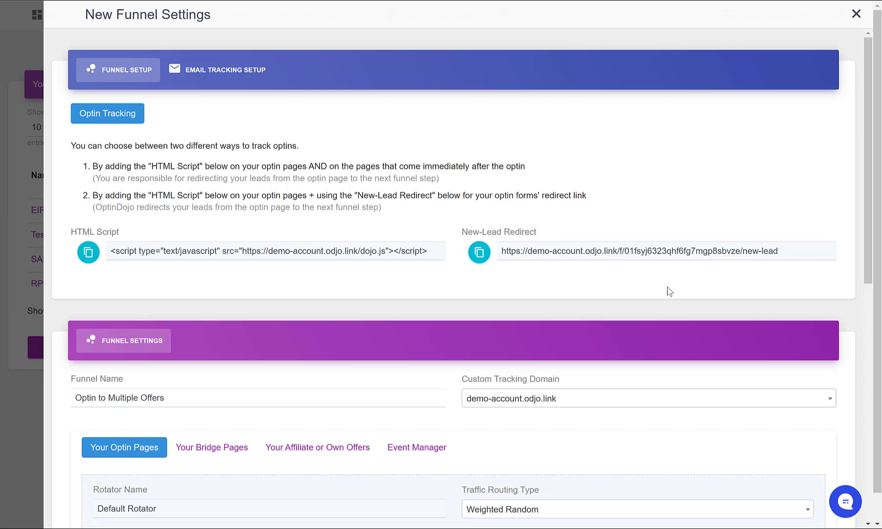
mouse_move(635, 241)
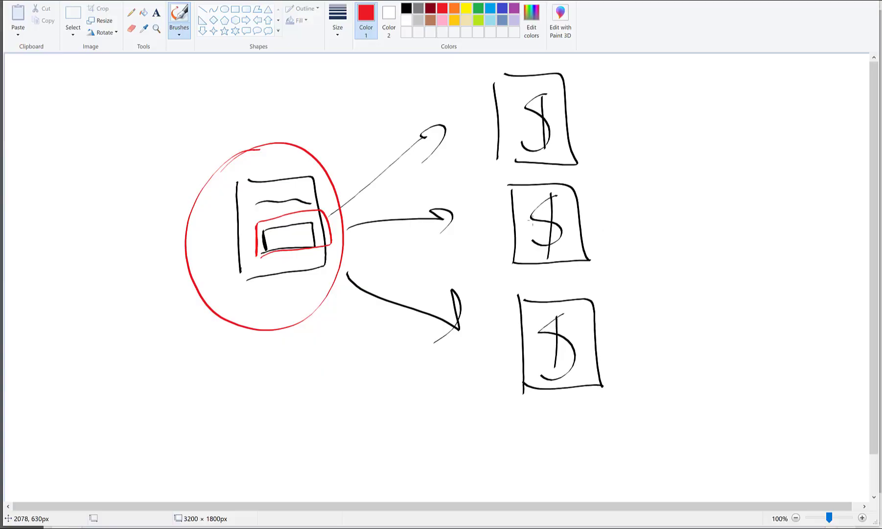
mouse_move(392, 240)
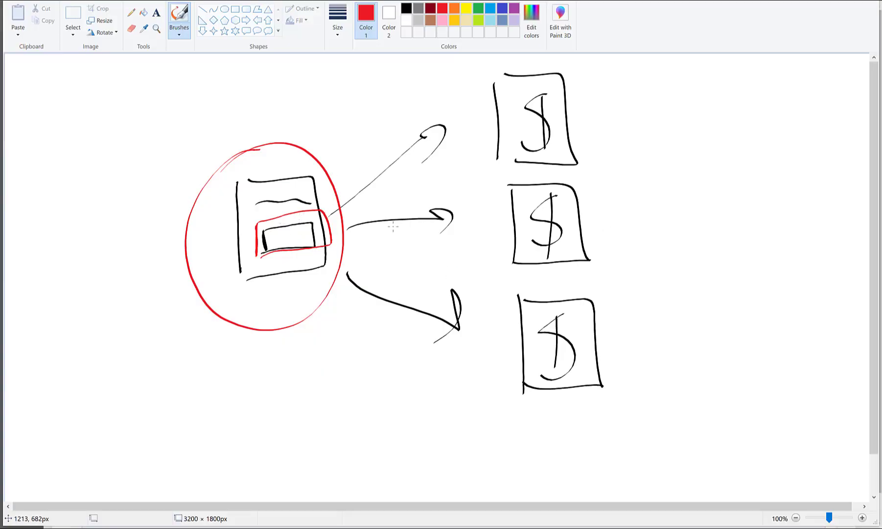
mouse_move(576, 104)
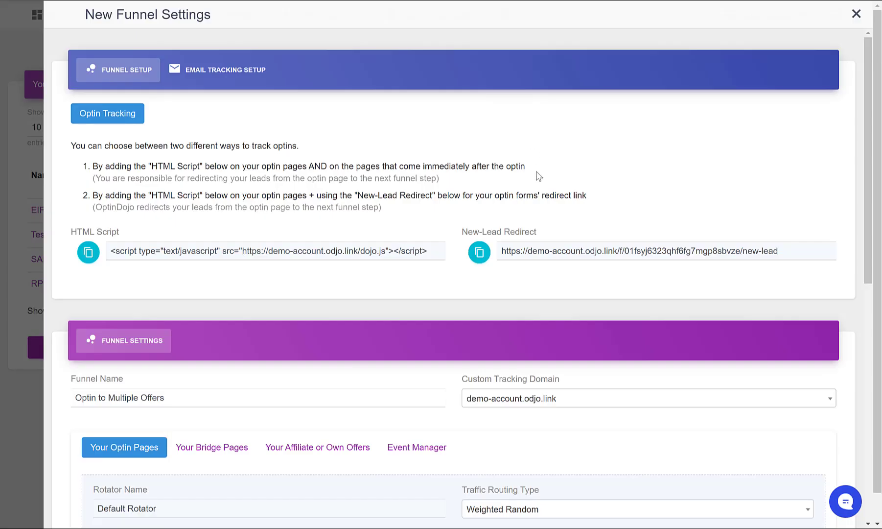
mouse_move(517, 219)
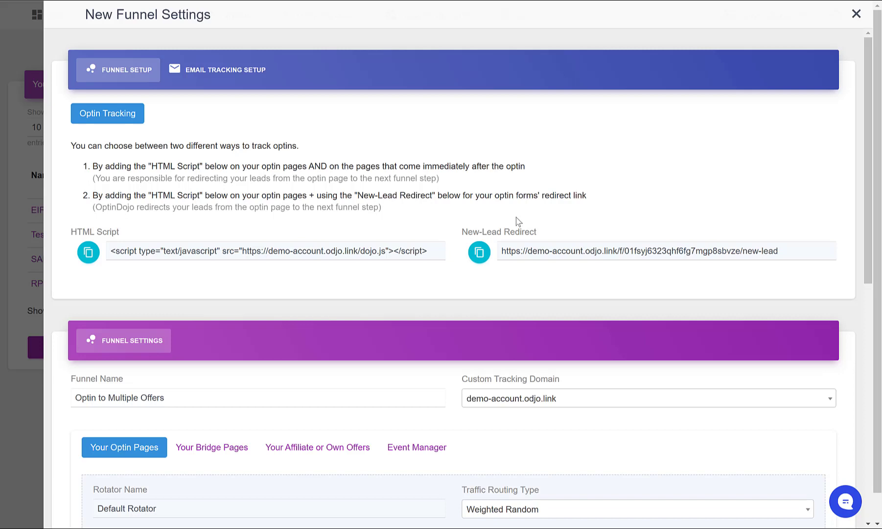
mouse_move(844, 261)
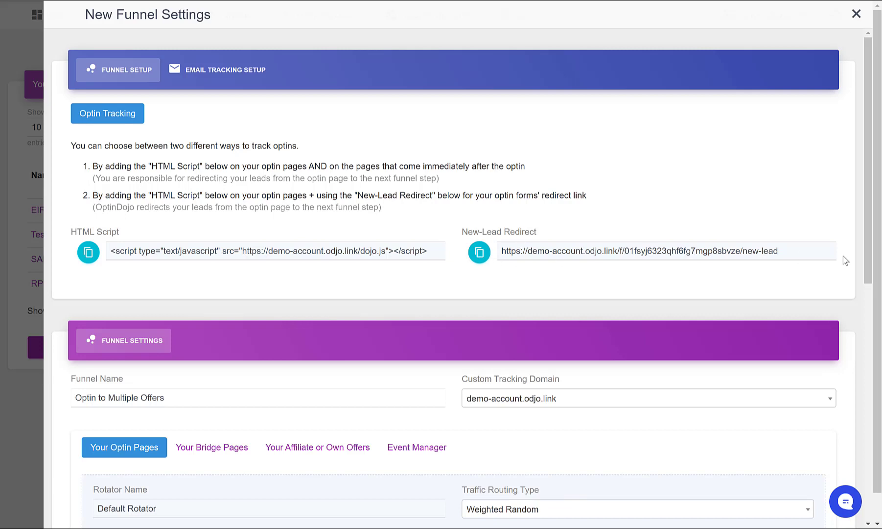
mouse_move(116, 230)
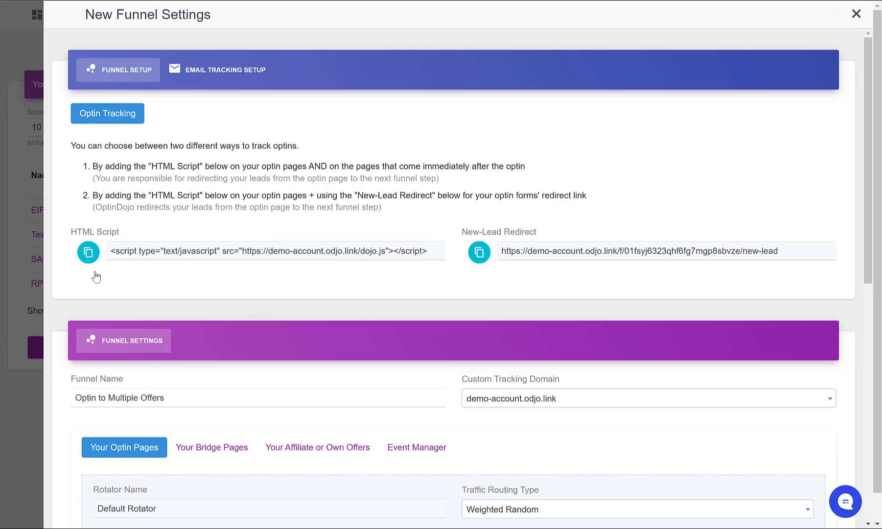
mouse_move(69, 207)
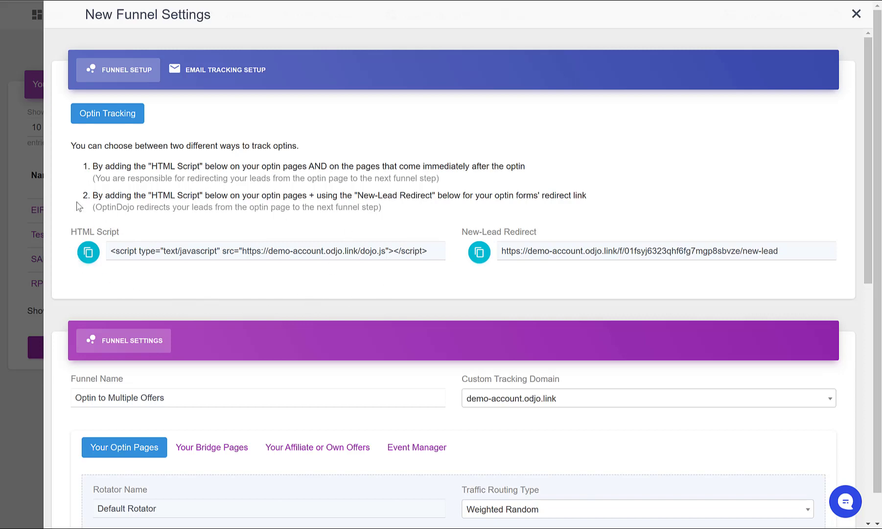
mouse_move(81, 222)
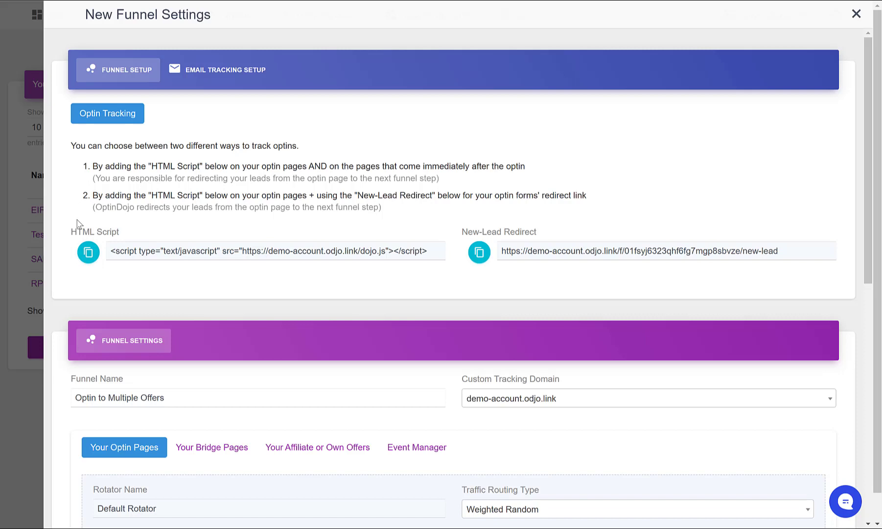
mouse_move(413, 242)
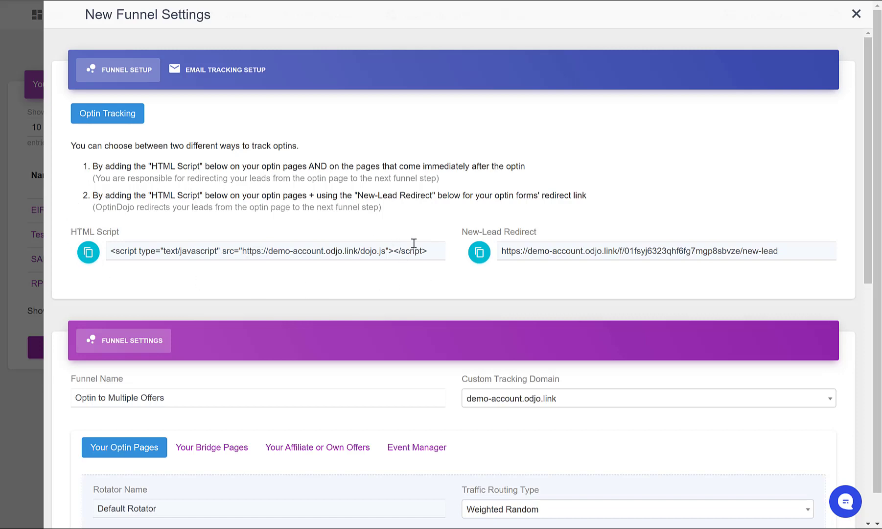
mouse_move(411, 246)
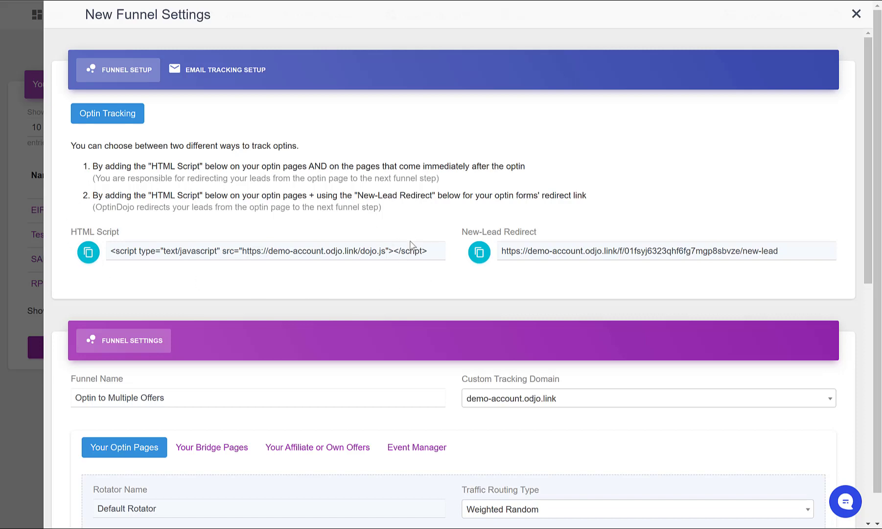
mouse_move(67, 252)
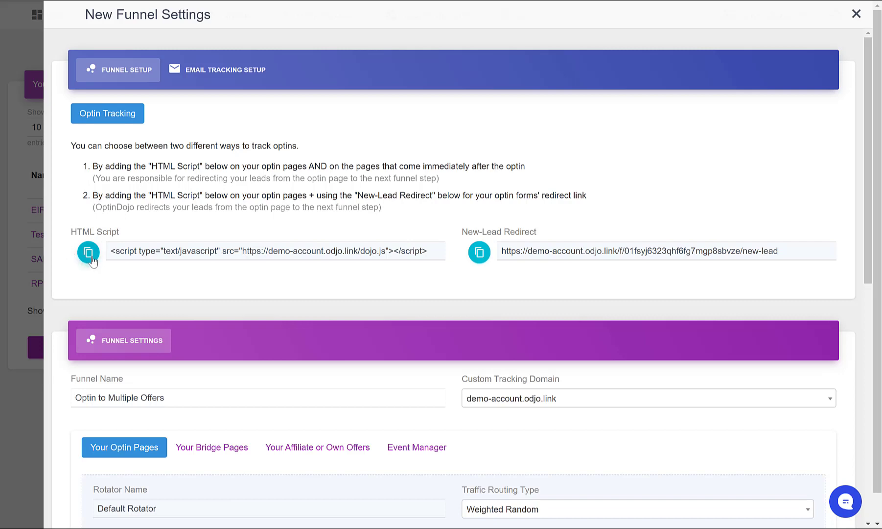
Step: Copy the HTML Script tracking code from the Optin Tracking instructions
click(88, 252)
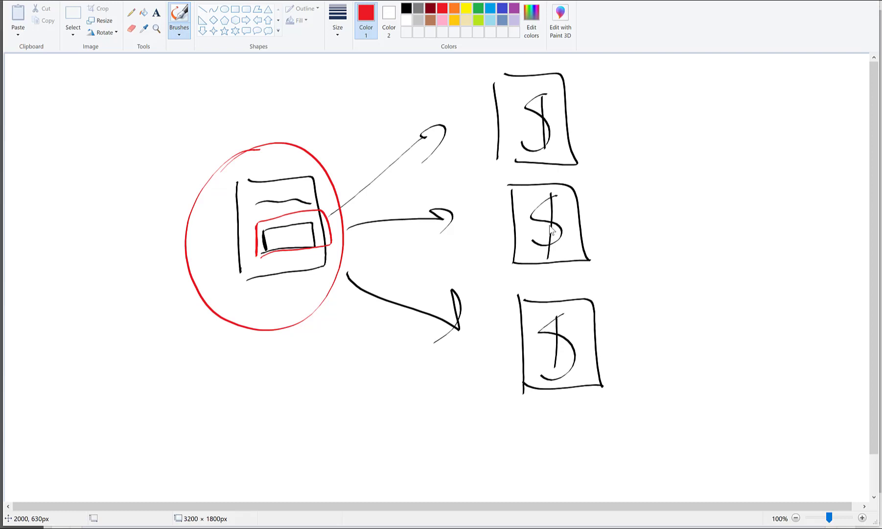
drag(209, 256, 258, 245)
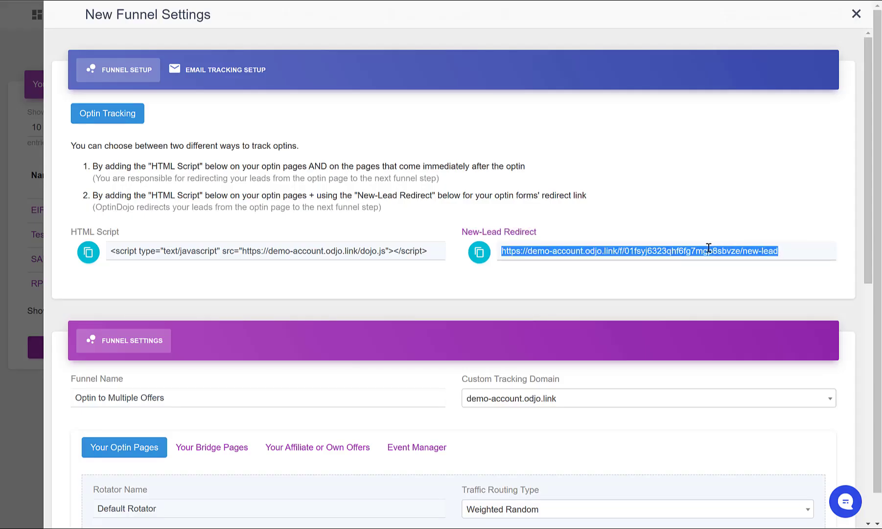
Step: Review the Bridge Pages tab, then the Affiliate or Own Offers tab listing Offer 1, Offer 2 and Offer 3
scroll(down, 3)
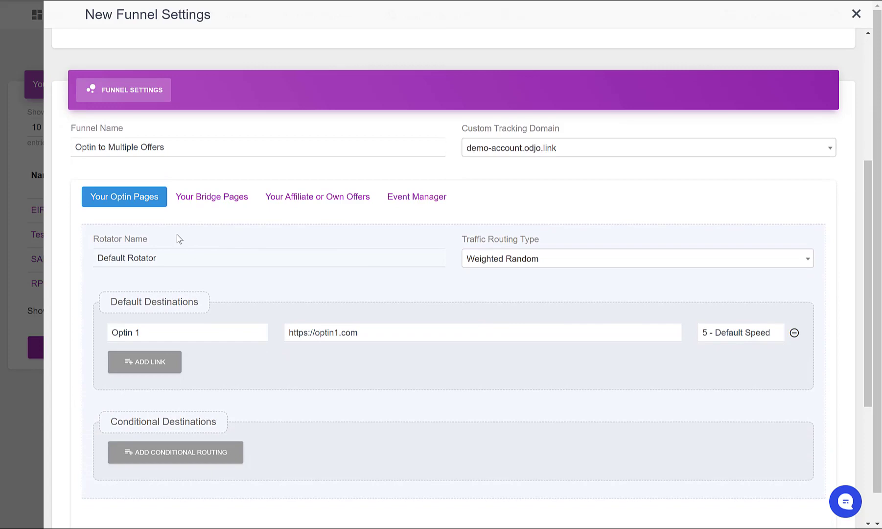
click(211, 196)
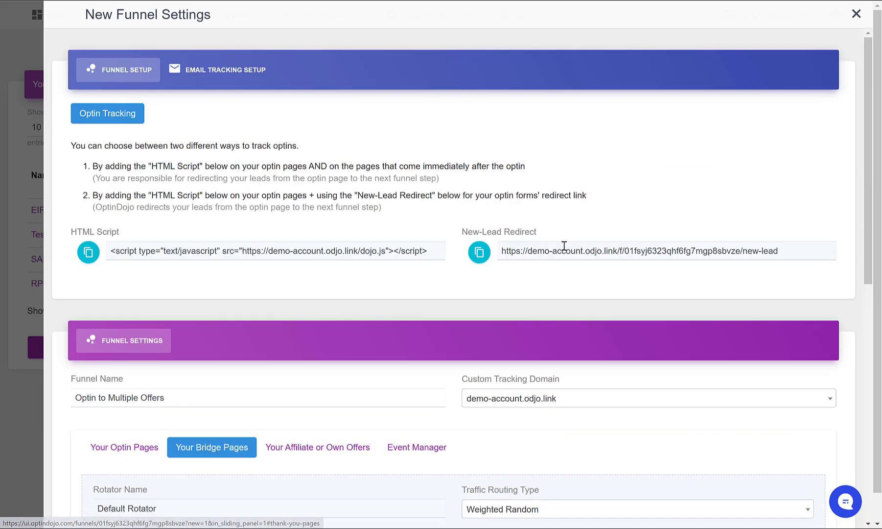
scroll(down, 3)
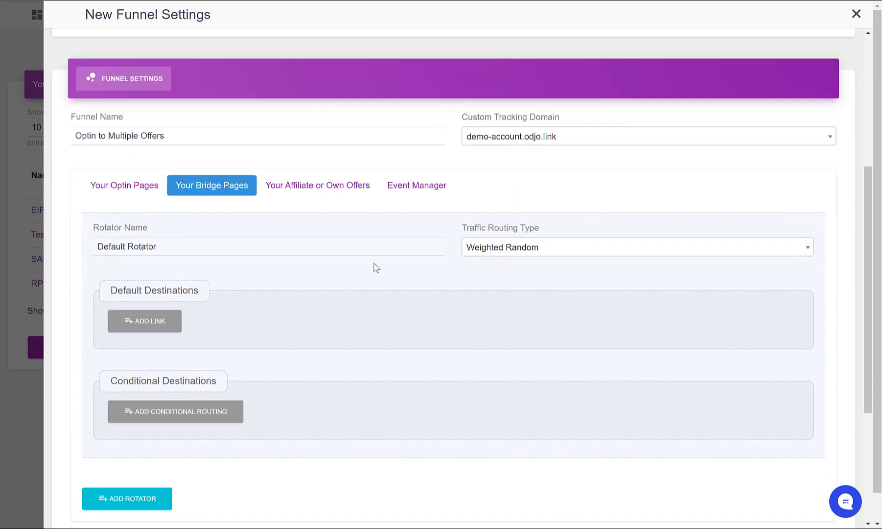
mouse_move(155, 220)
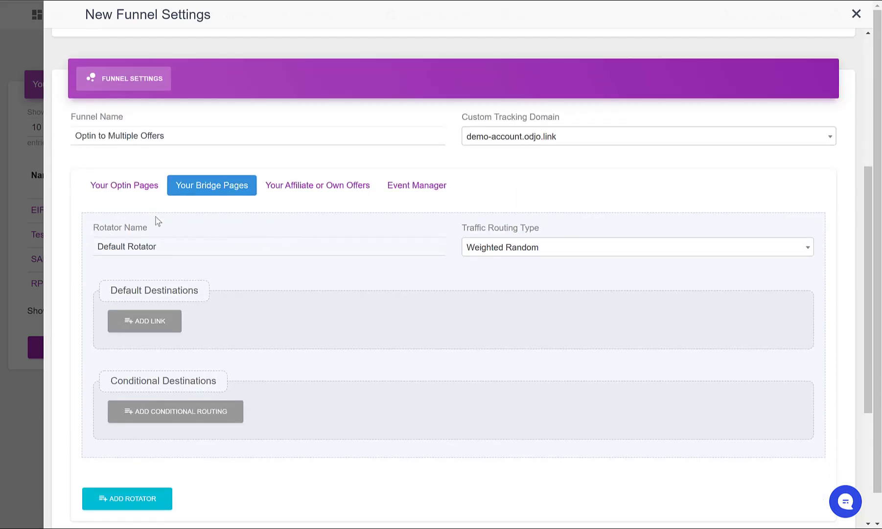
mouse_move(758, 364)
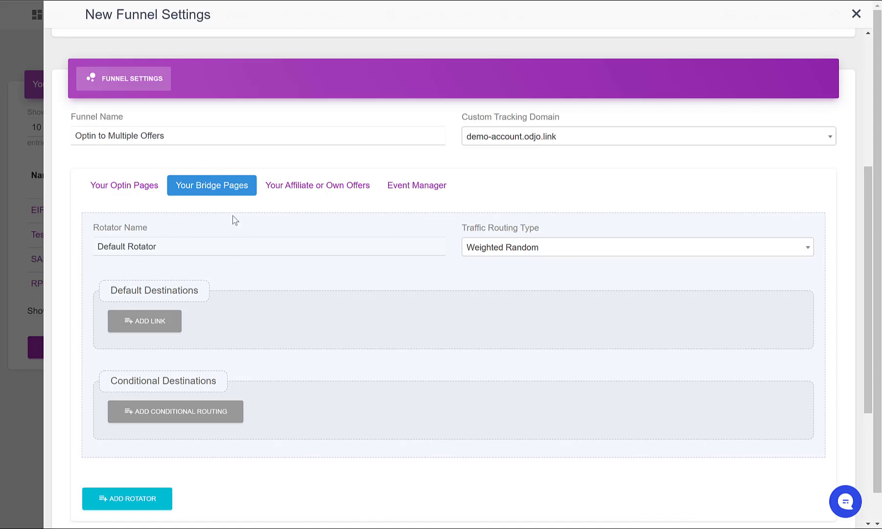
click(317, 185)
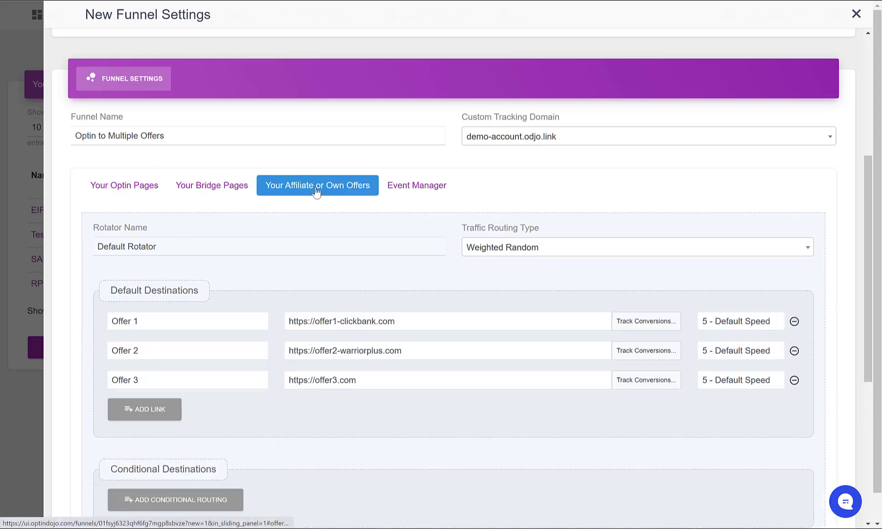
scroll(up, 3)
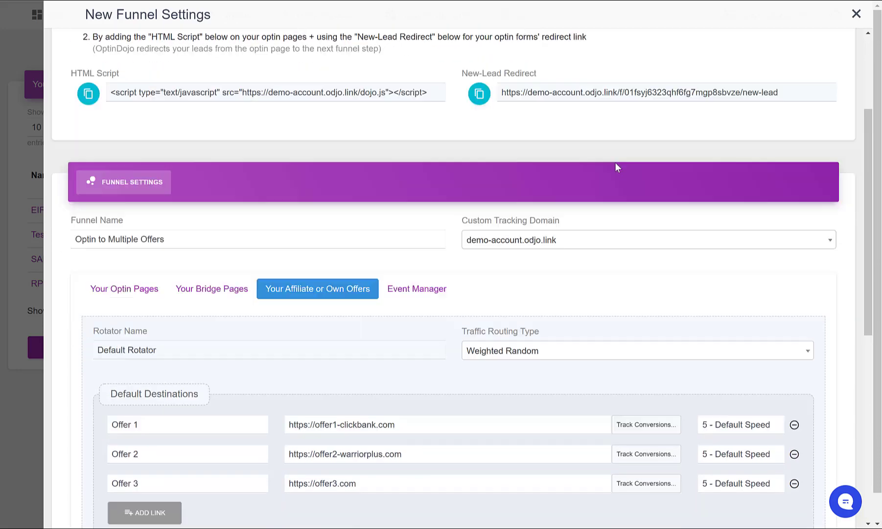
scroll(down, 3)
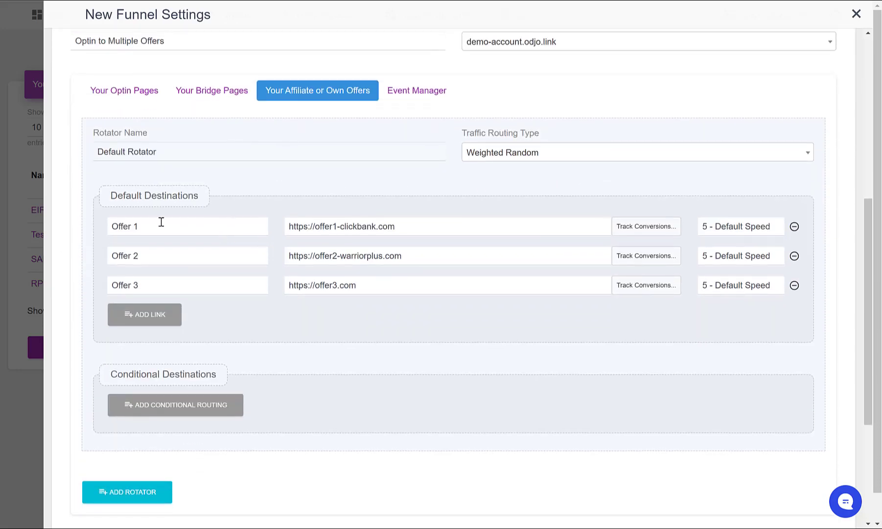
mouse_move(277, 333)
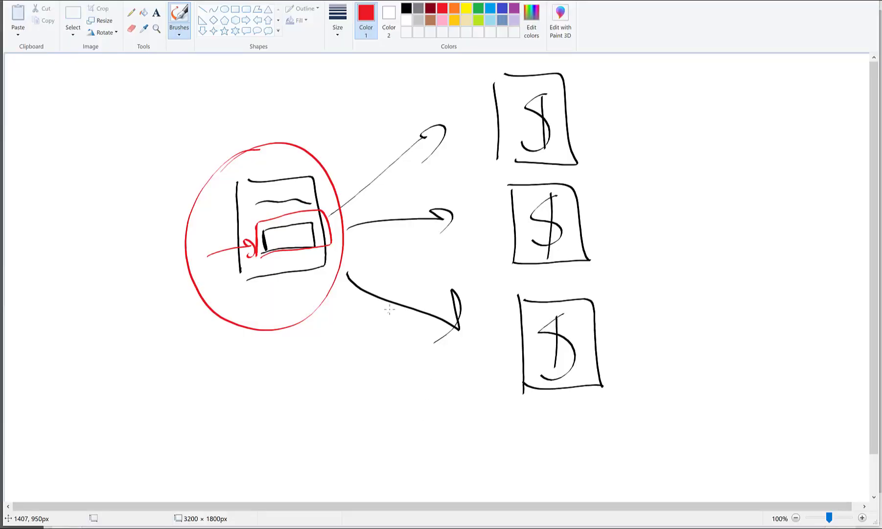
mouse_move(91, 226)
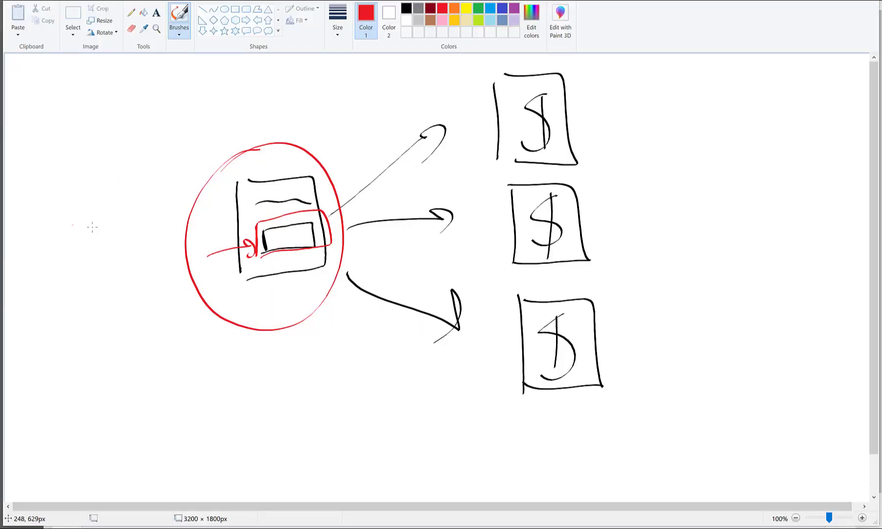
mouse_move(108, 512)
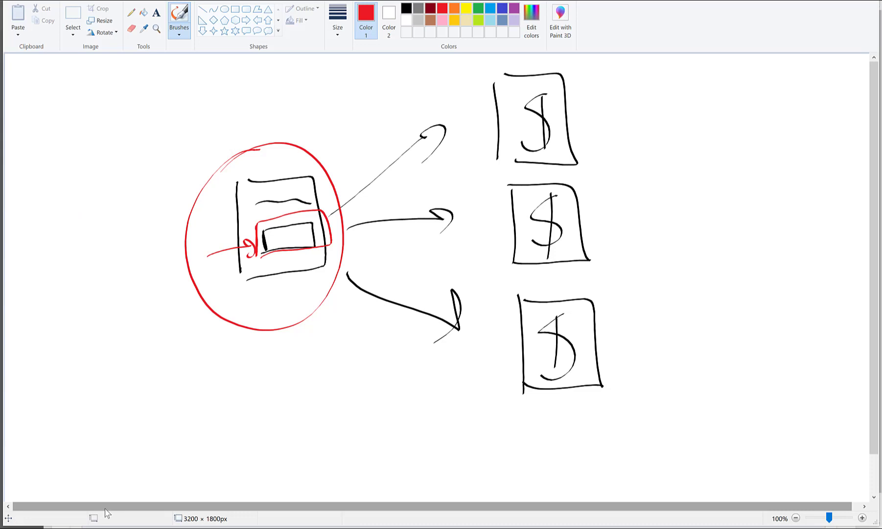